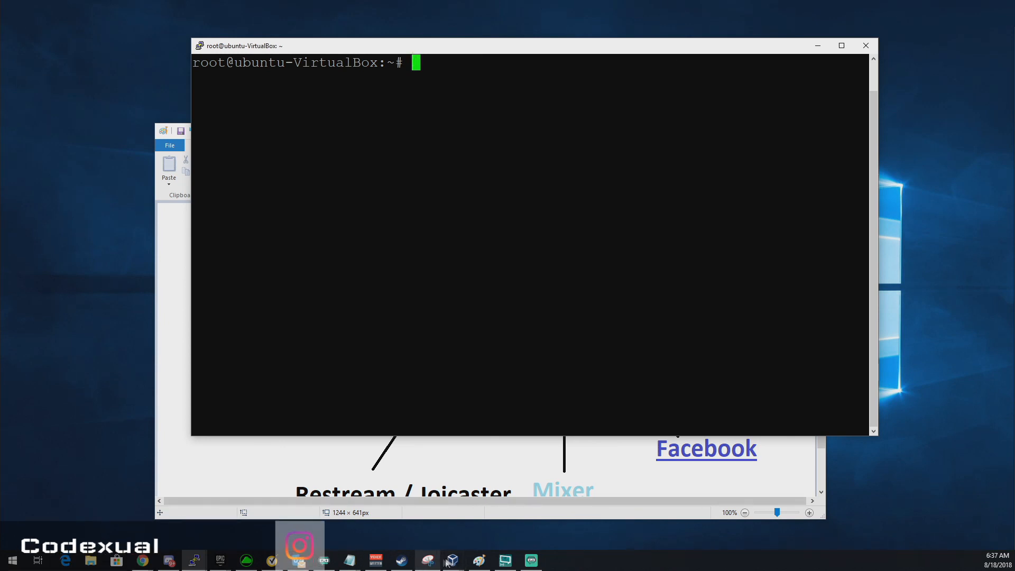
Switch from the Joicaster tab back to the Restream.io homepage in Chrome.
{"action": "left_click", "coordinate": [451, 560]}
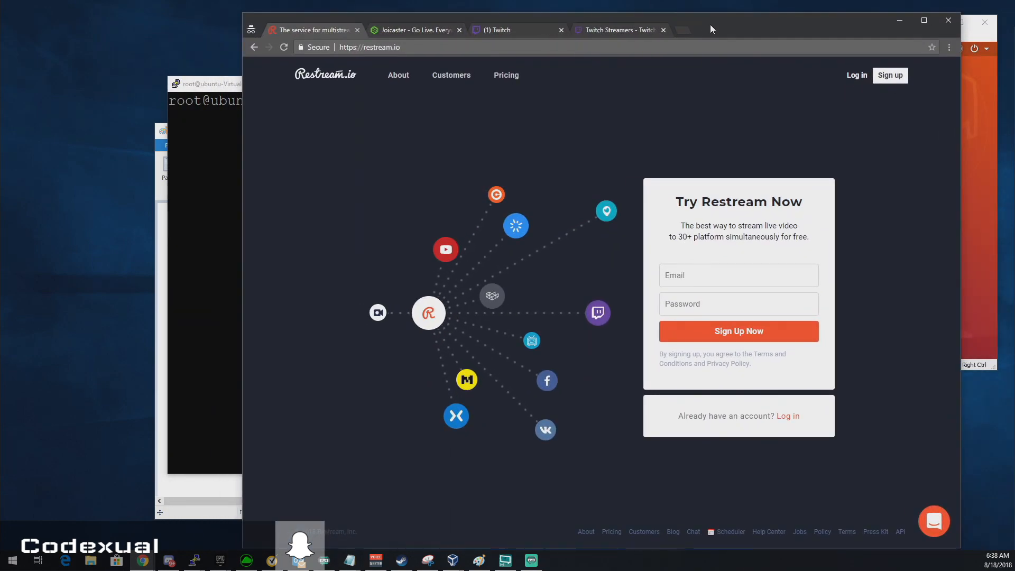
{"action": "mouse_move", "coordinate": [417, 61]}
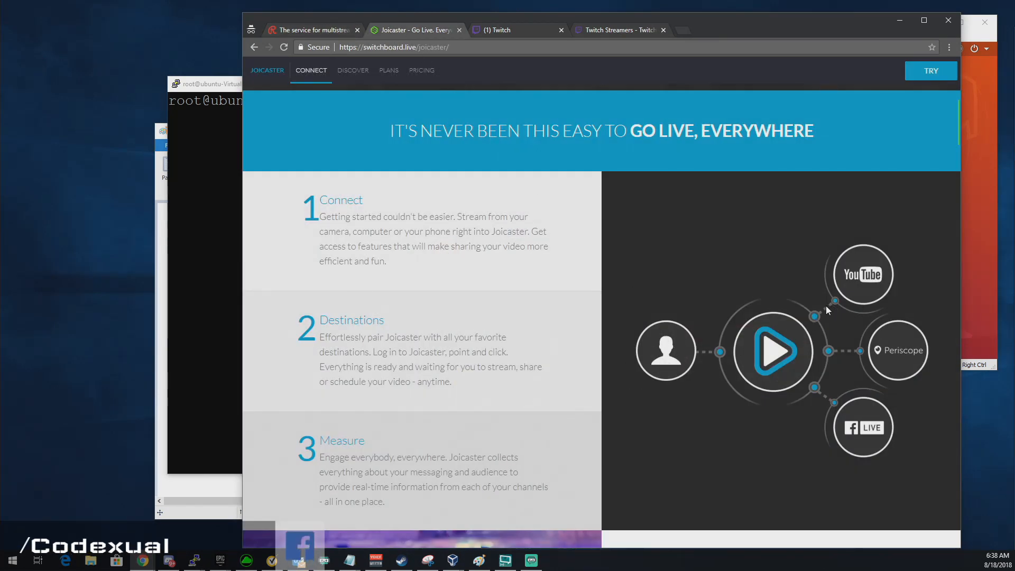
{"action": "mouse_move", "coordinate": [849, 291]}
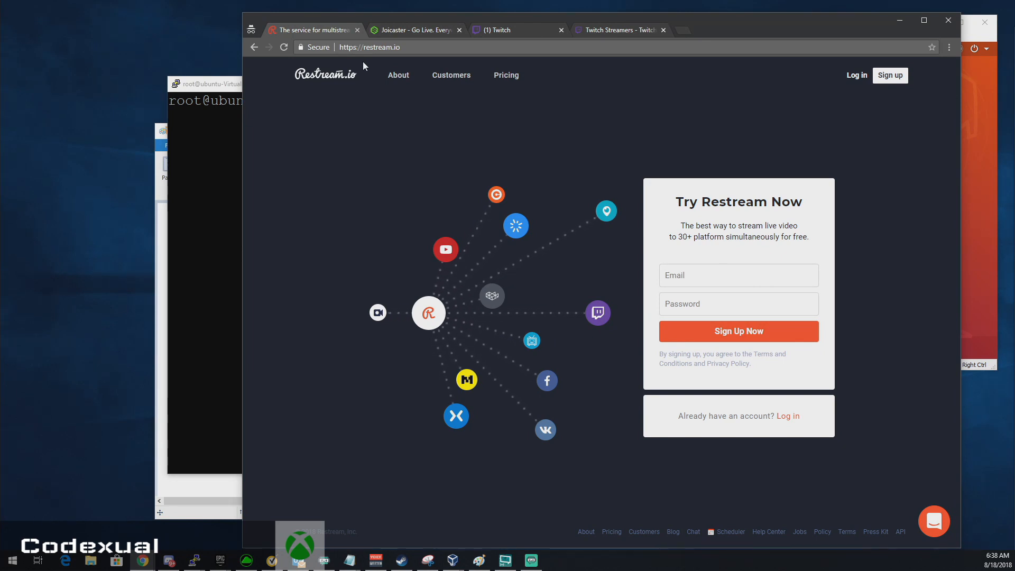
{"action": "mouse_move", "coordinate": [443, 211]}
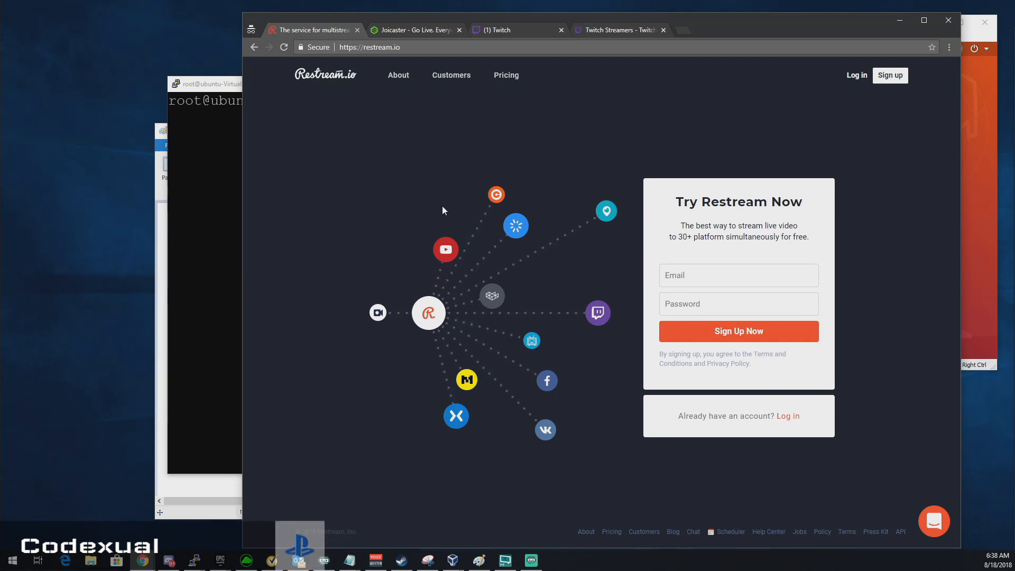
{"action": "mouse_move", "coordinate": [502, 188]}
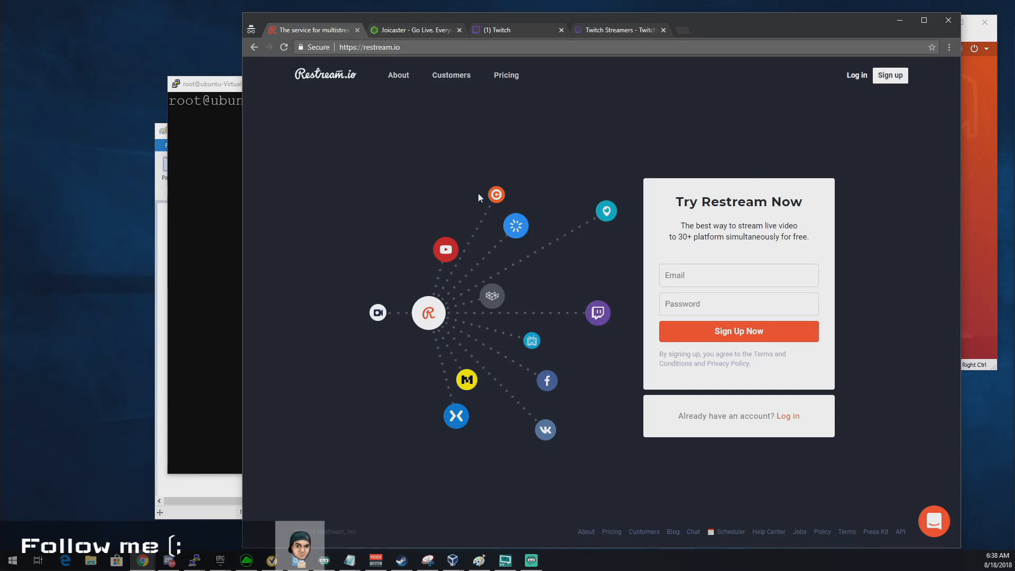
{"action": "mouse_move", "coordinate": [527, 179]}
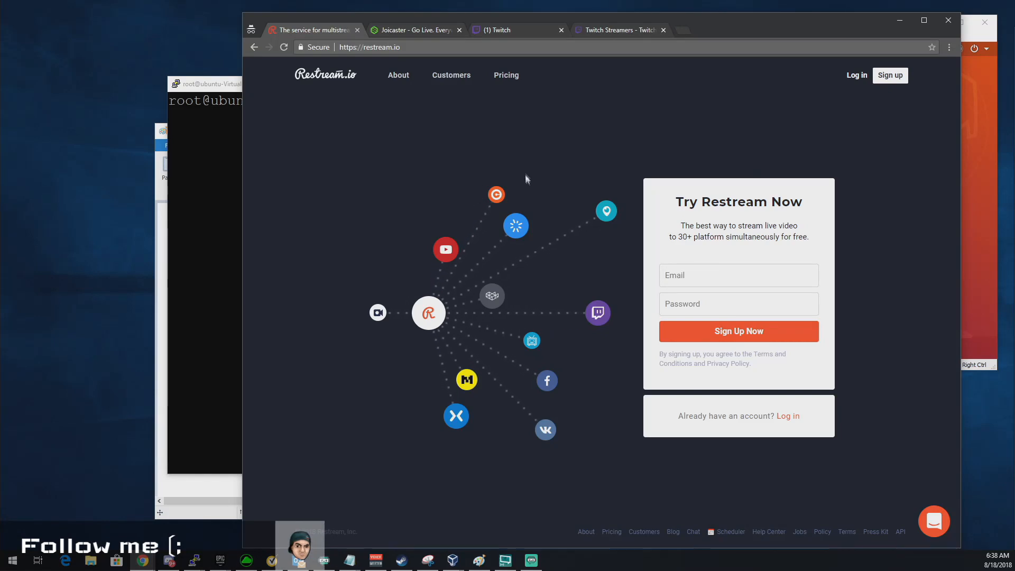
{"action": "mouse_move", "coordinate": [601, 306]}
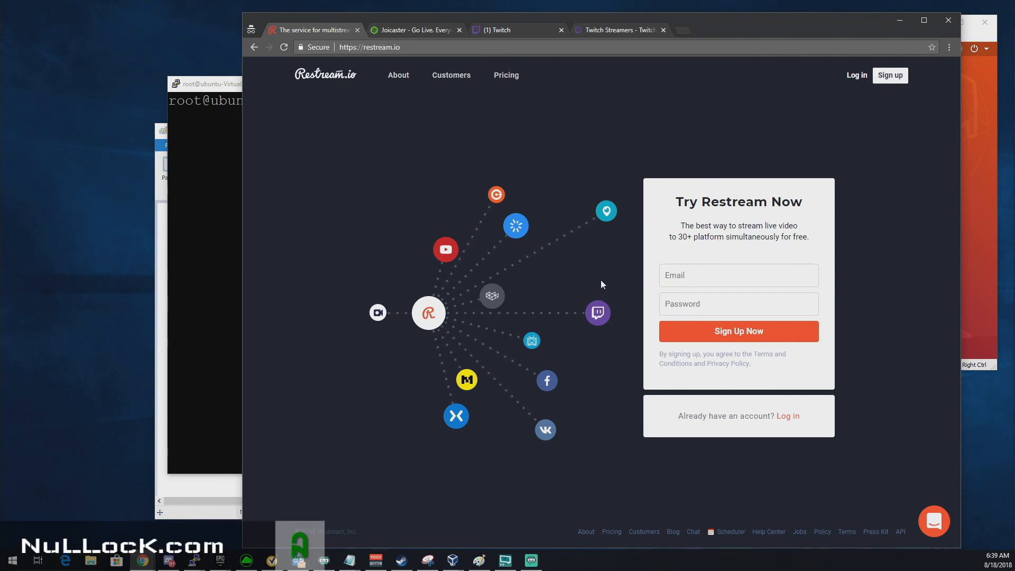
{"action": "mouse_move", "coordinate": [603, 289]}
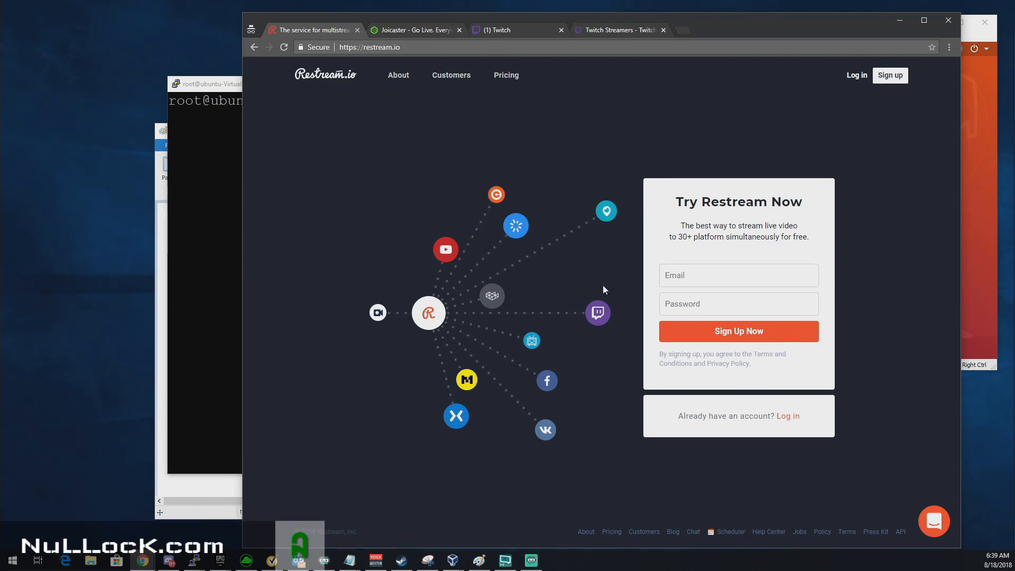
{"action": "mouse_move", "coordinate": [479, 255]}
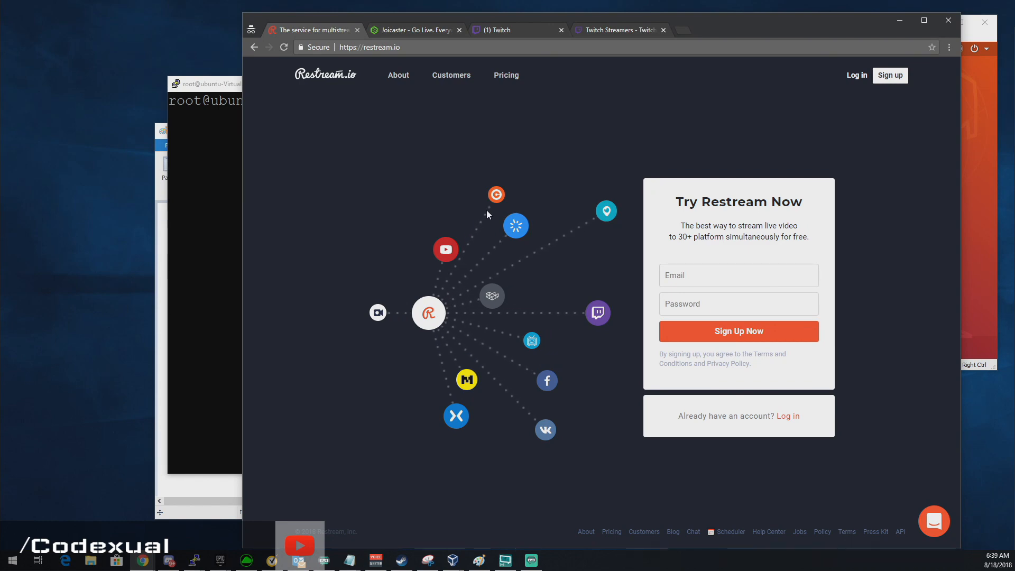
Bring the Paint streaming diagram forward and maximize it to full screen.
{"action": "left_click", "coordinate": [478, 560]}
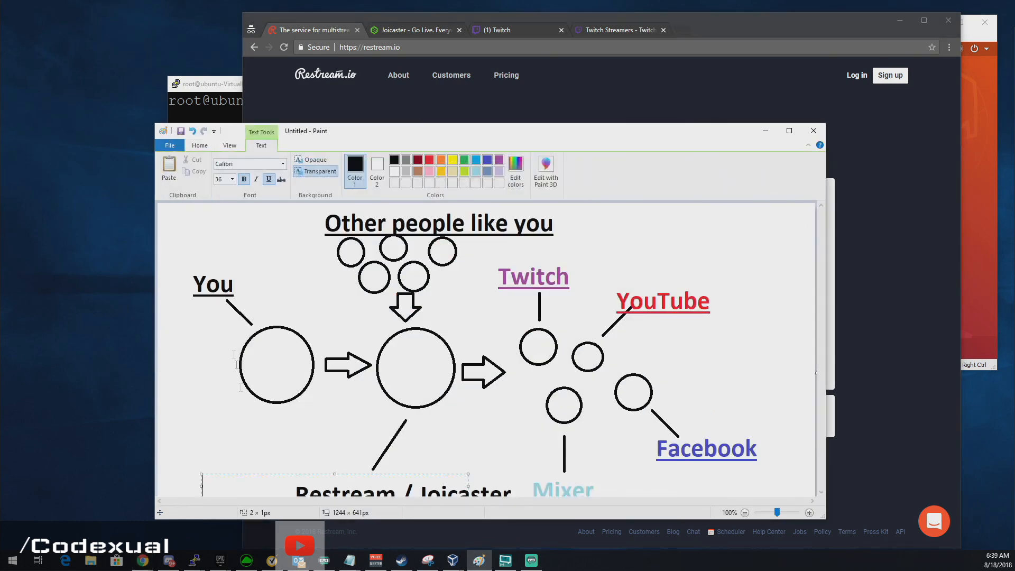
{"action": "left_click", "coordinate": [789, 131]}
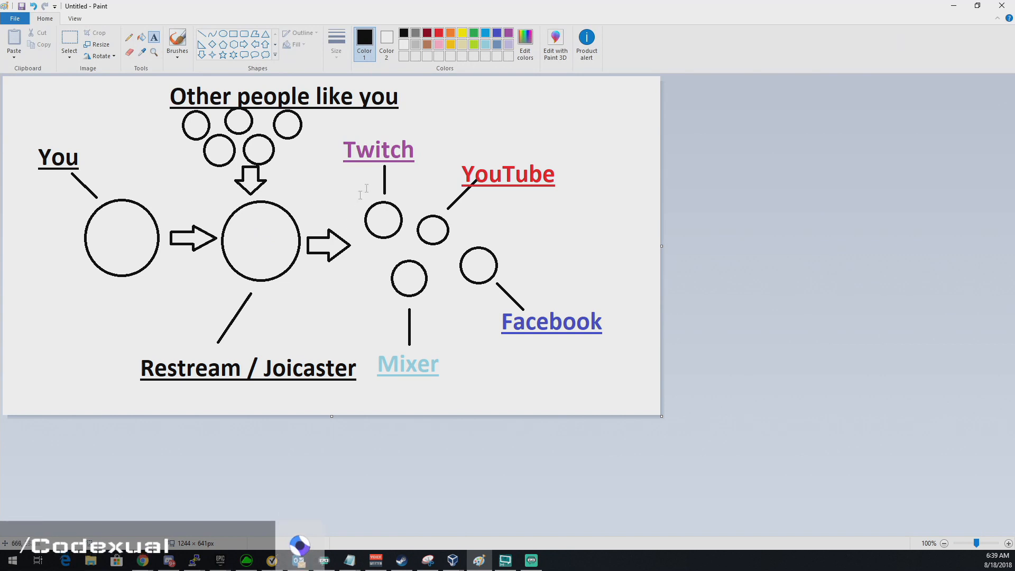
{"action": "mouse_move", "coordinate": [265, 245]}
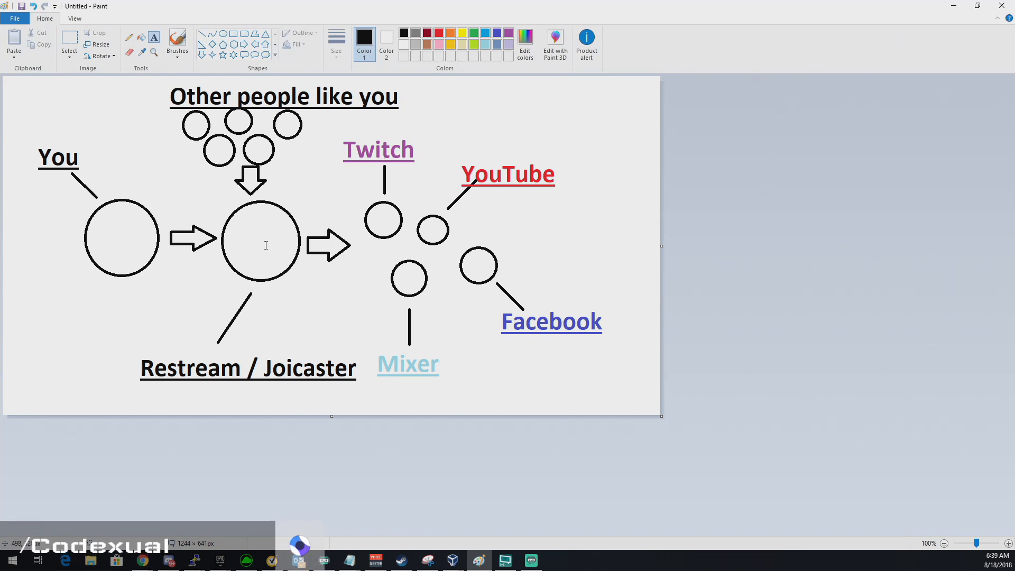
{"action": "mouse_move", "coordinate": [216, 118]}
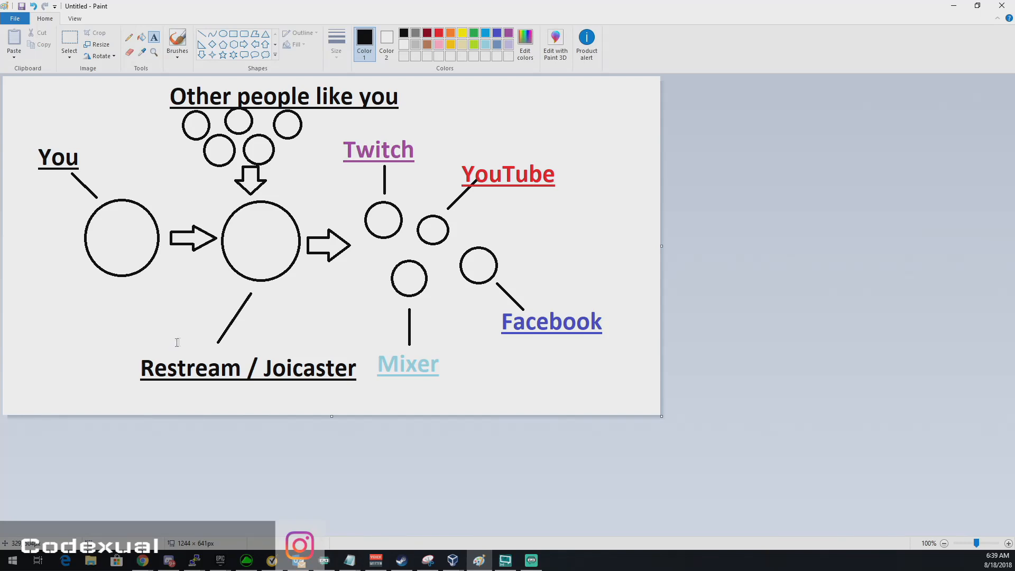
{"action": "mouse_move", "coordinate": [283, 386]}
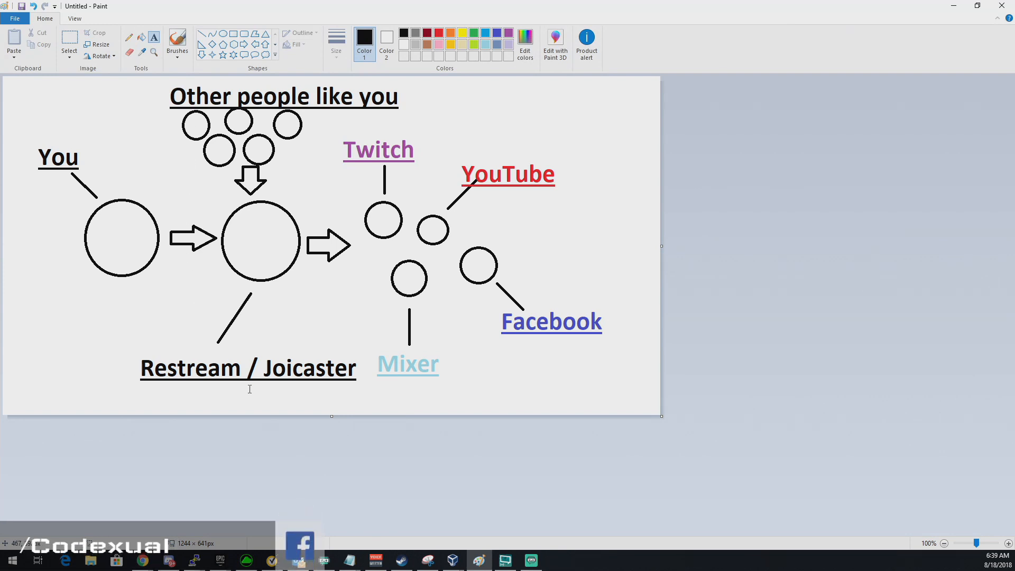
{"action": "mouse_move", "coordinate": [256, 142]}
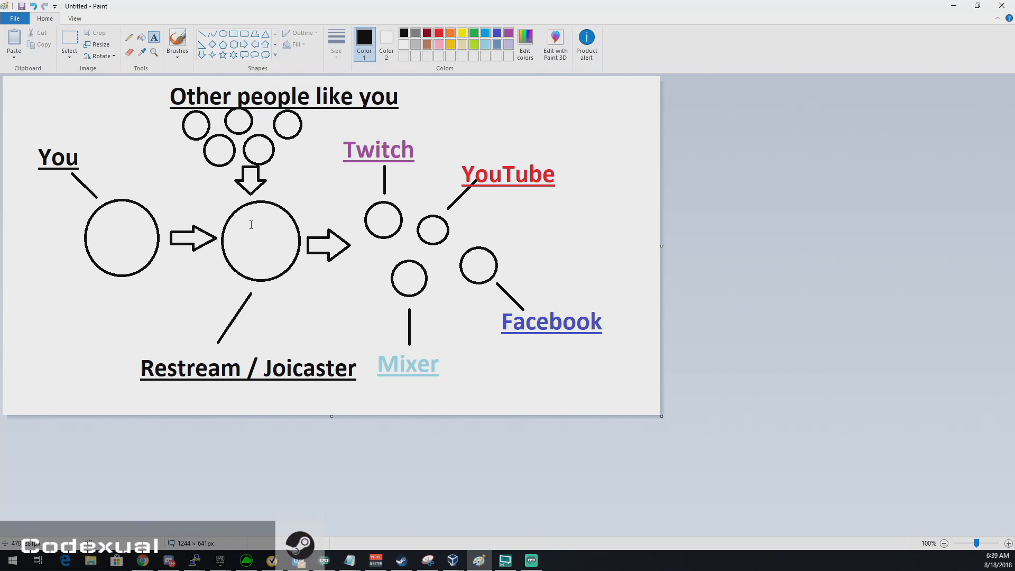
{"action": "mouse_move", "coordinate": [327, 246]}
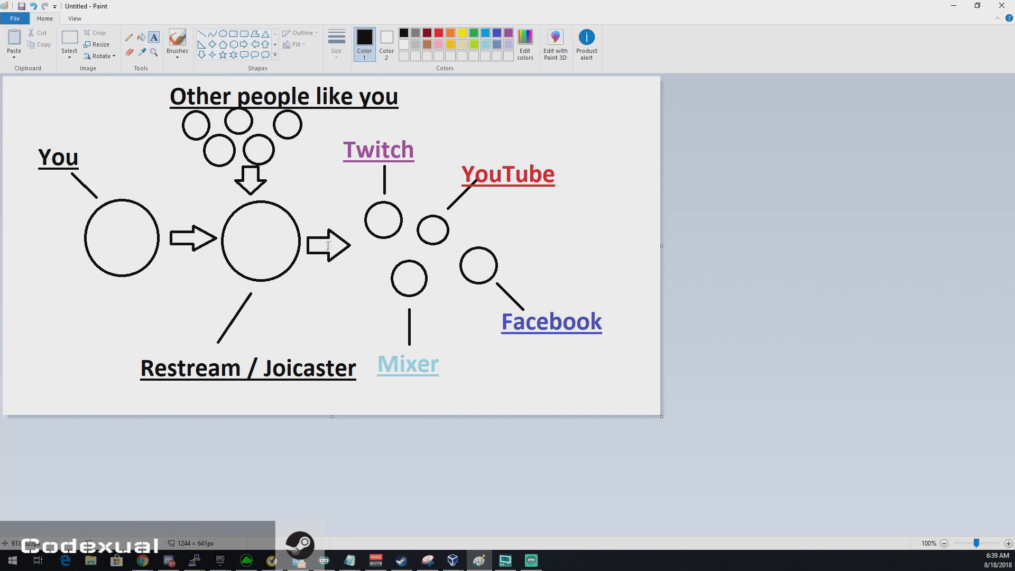
{"action": "mouse_move", "coordinate": [348, 152]}
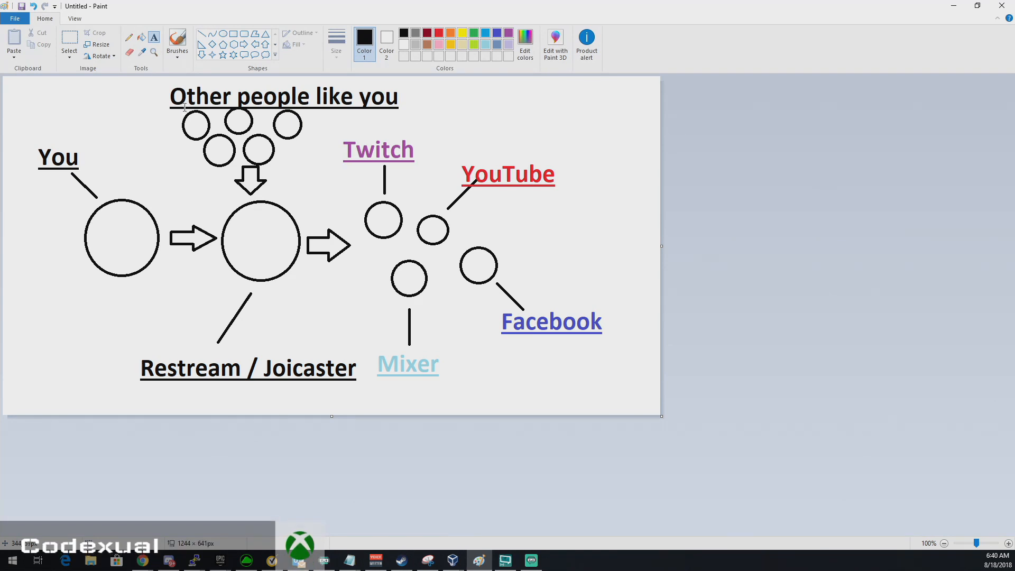
{"action": "mouse_move", "coordinate": [374, 156]}
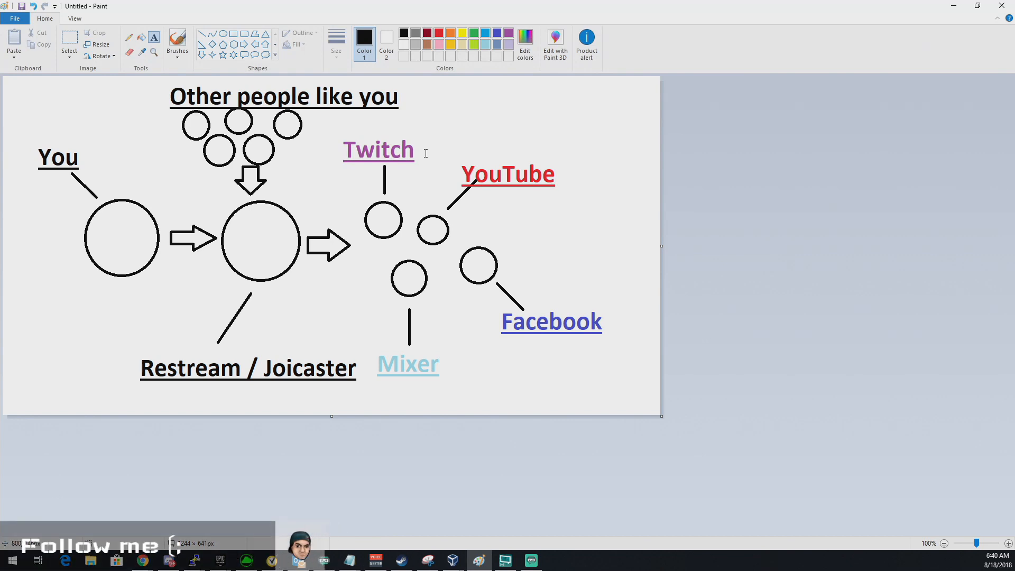
{"action": "mouse_move", "coordinate": [347, 152]}
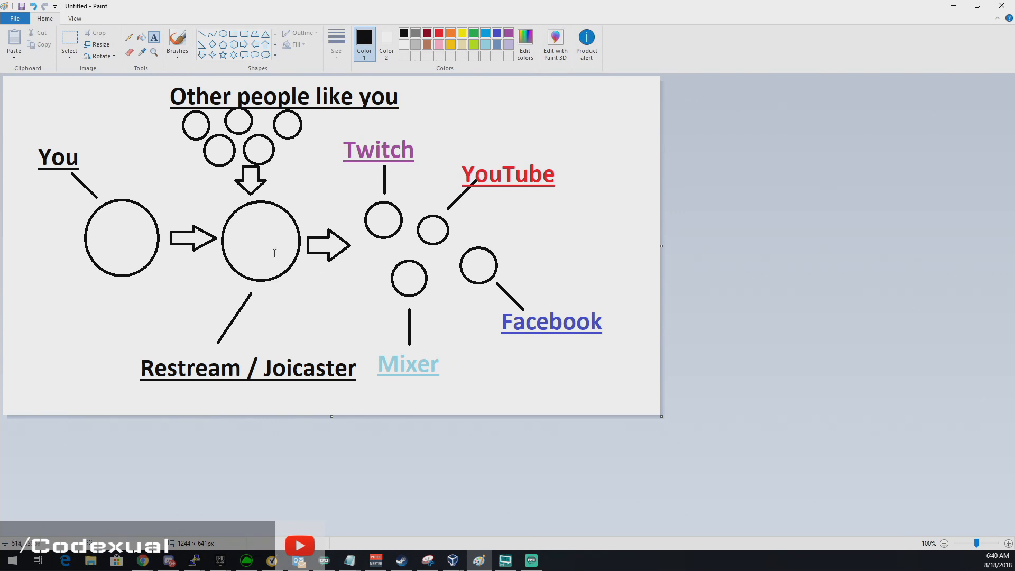
{"action": "mouse_move", "coordinate": [379, 152]}
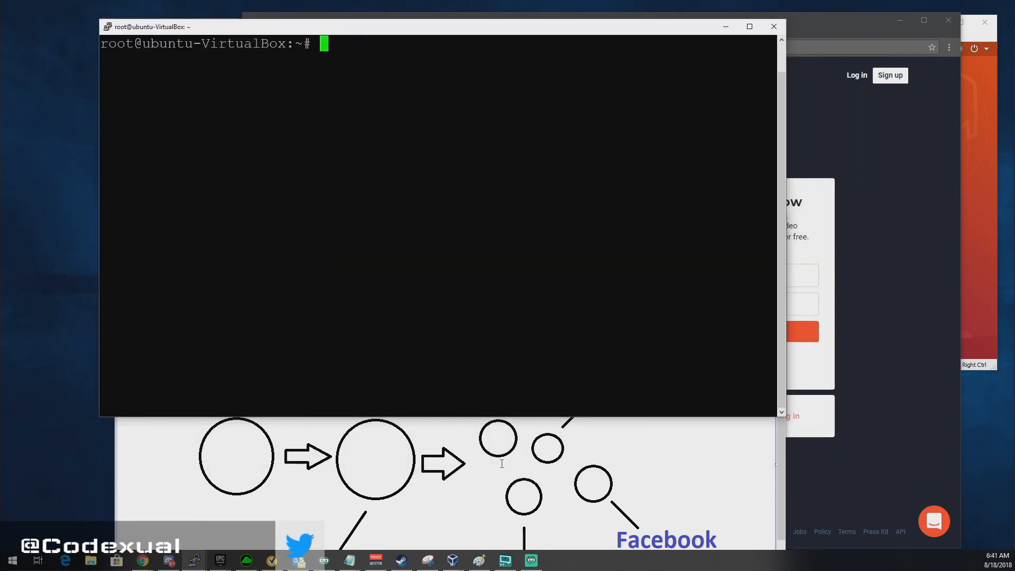
Bring Paint forward, dismiss the empty text box, then return to Chrome's Restream tab.
{"action": "left_click", "coordinate": [478, 560]}
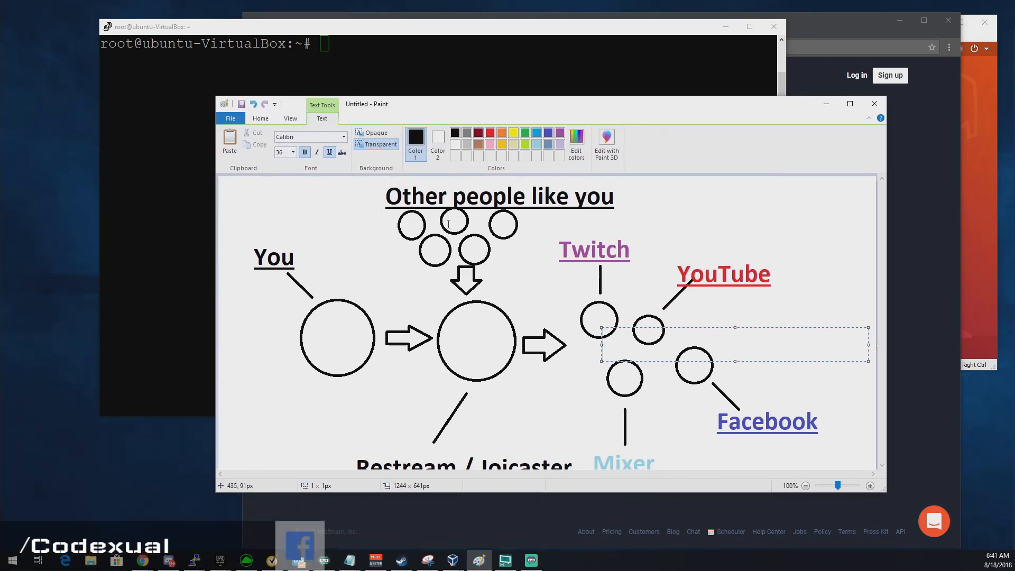
{"action": "mouse_move", "coordinate": [453, 219]}
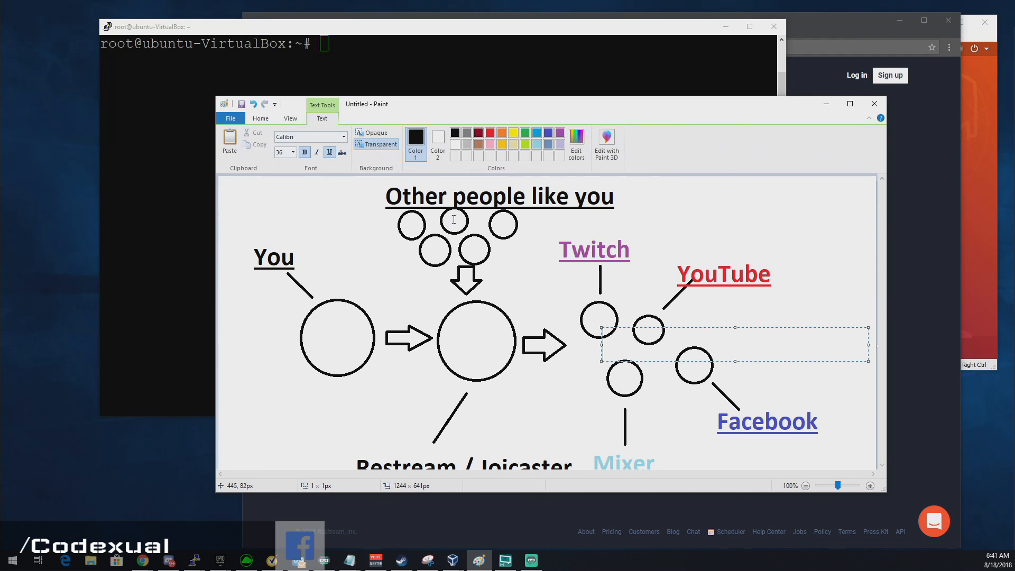
{"action": "left_click", "coordinate": [850, 104]}
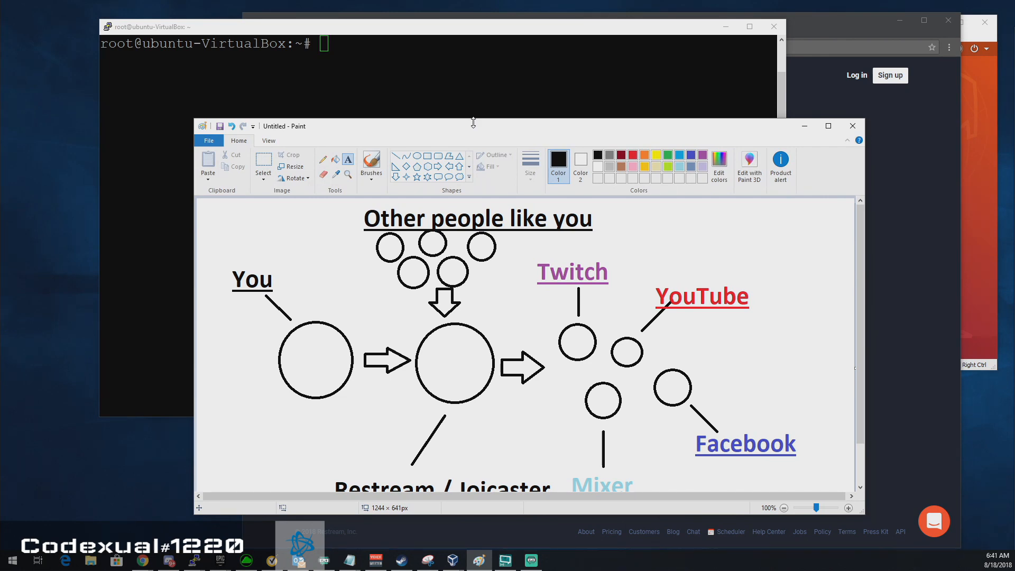
{"action": "left_click", "coordinate": [827, 126]}
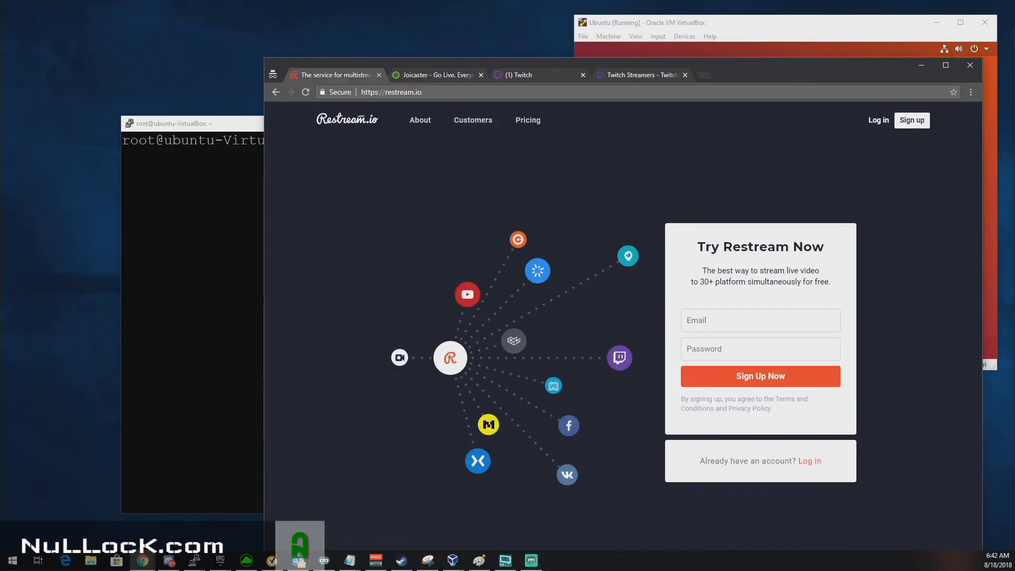
{"action": "left_click", "coordinate": [504, 560]}
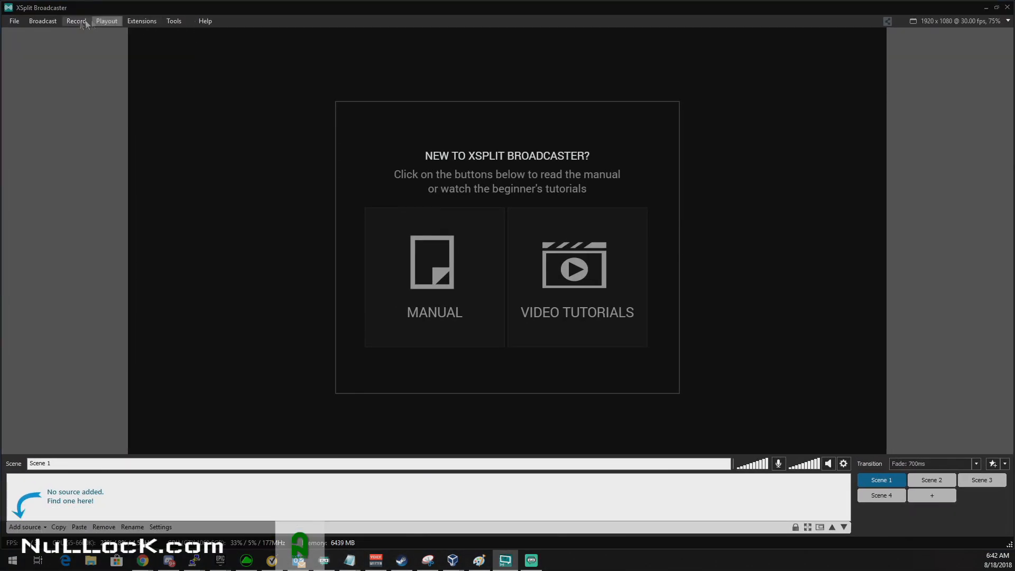
{"action": "left_click", "coordinate": [43, 21]}
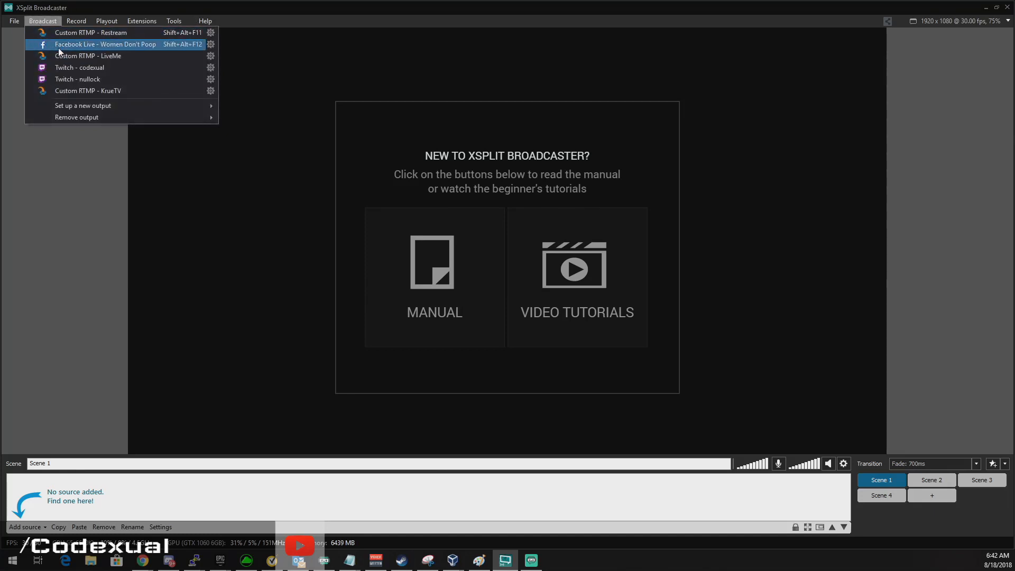
{"action": "mouse_move", "coordinate": [87, 90]}
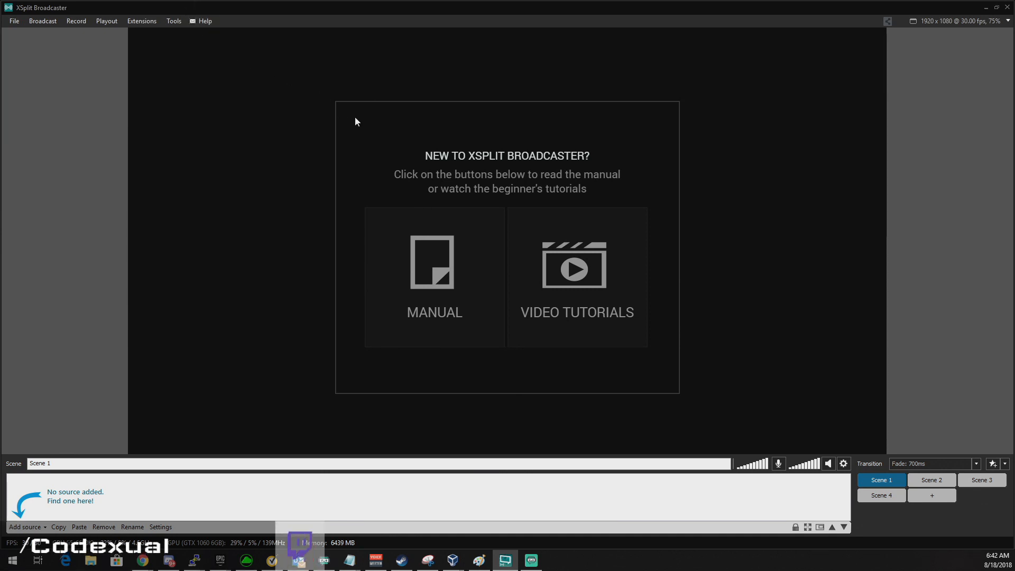
{"action": "mouse_move", "coordinate": [324, 134]}
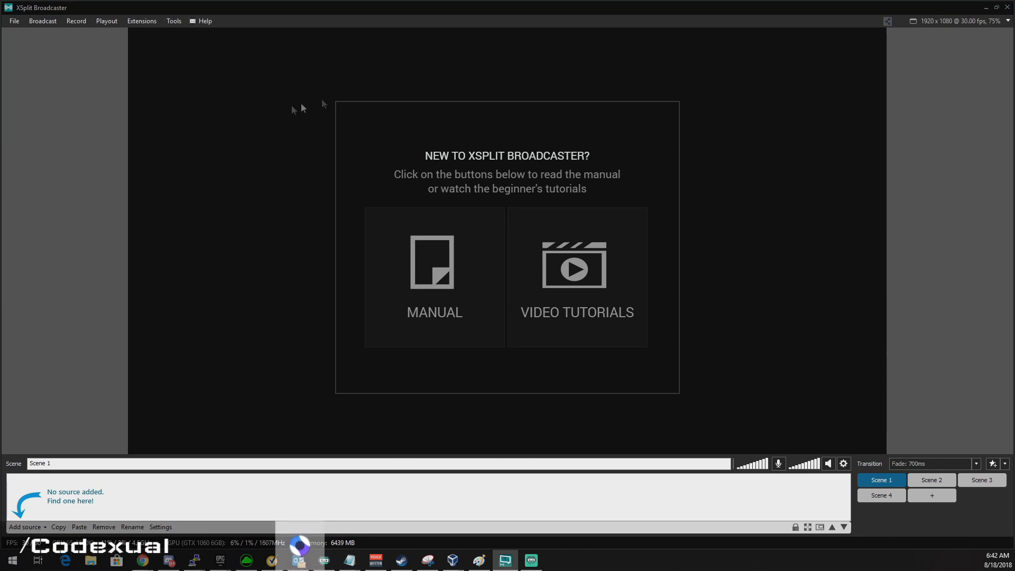
{"action": "mouse_move", "coordinate": [303, 164]}
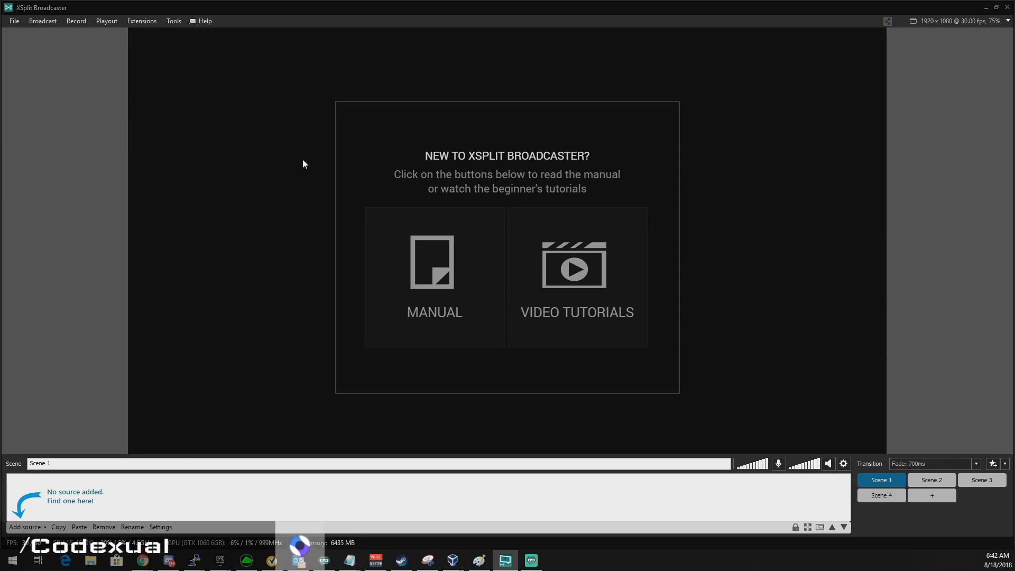
{"action": "mouse_move", "coordinate": [534, 165]}
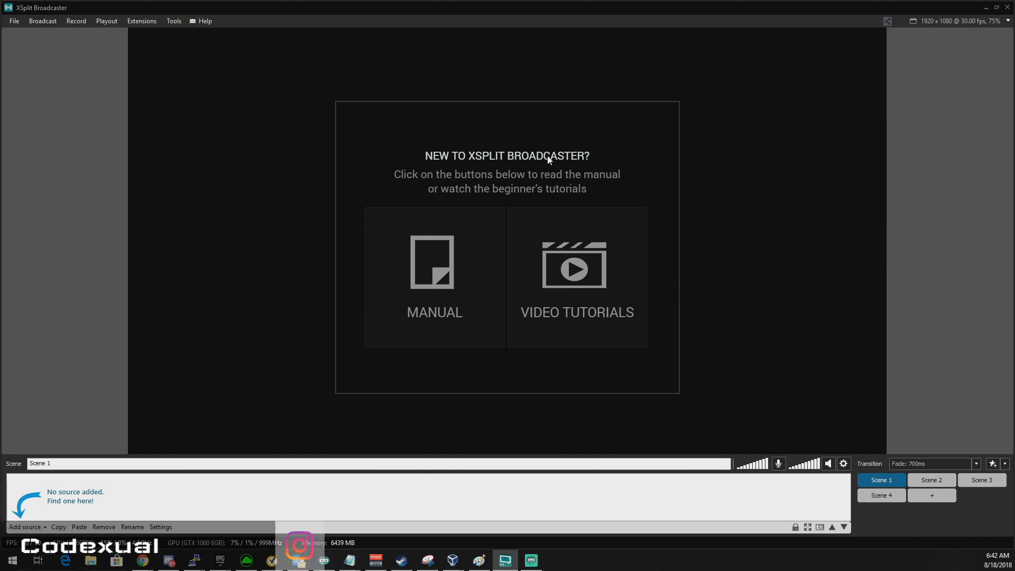
{"action": "mouse_move", "coordinate": [578, 188]}
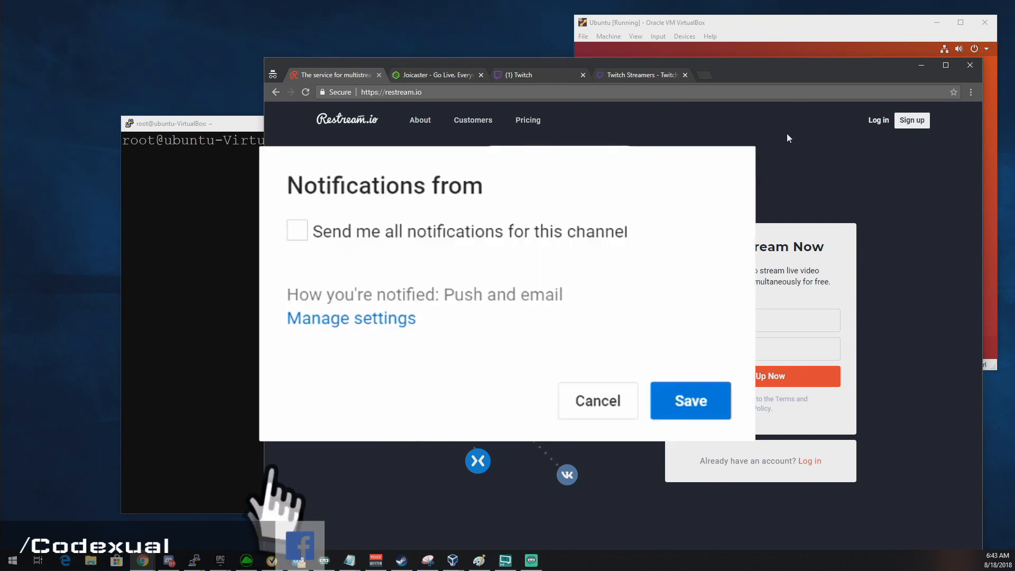
Enable 'Send me all notifications for this channel' and save the preference.
{"action": "left_click", "coordinate": [297, 230]}
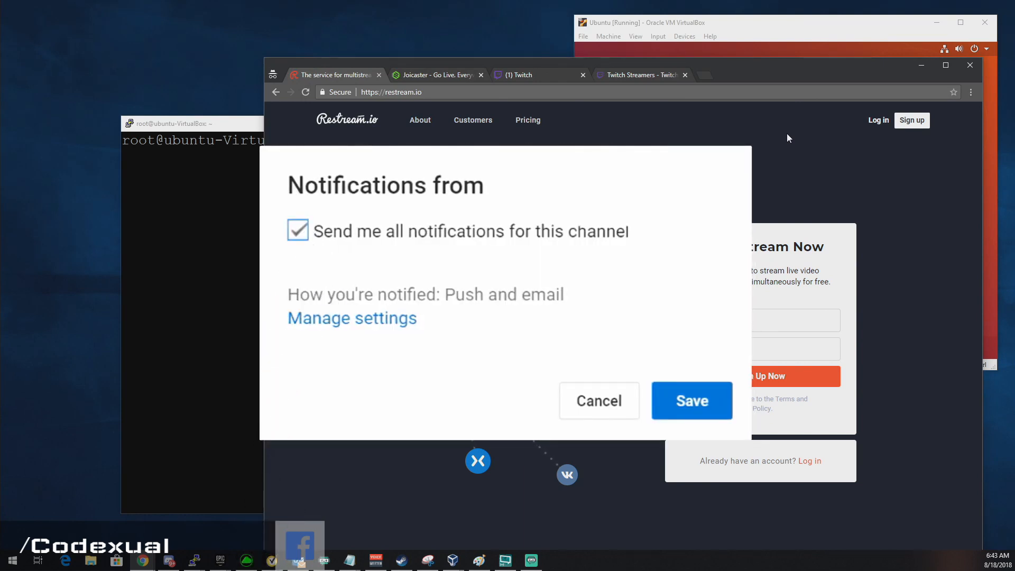
{"action": "left_click", "coordinate": [691, 400]}
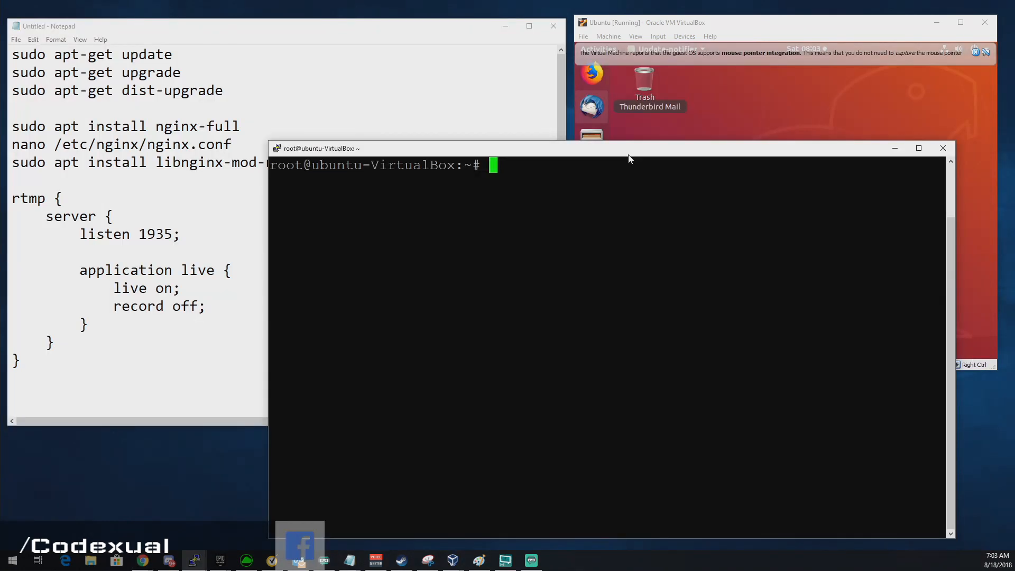
{"action": "mouse_move", "coordinate": [675, 152]}
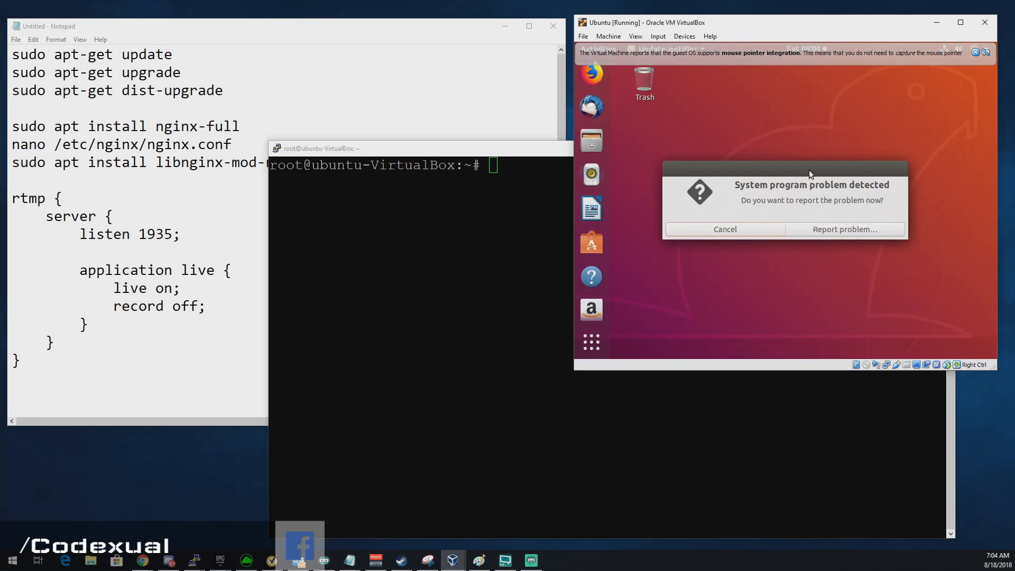
Dismiss the Ubuntu problem report and search the applications list for terminal.
{"action": "left_click", "coordinate": [724, 228]}
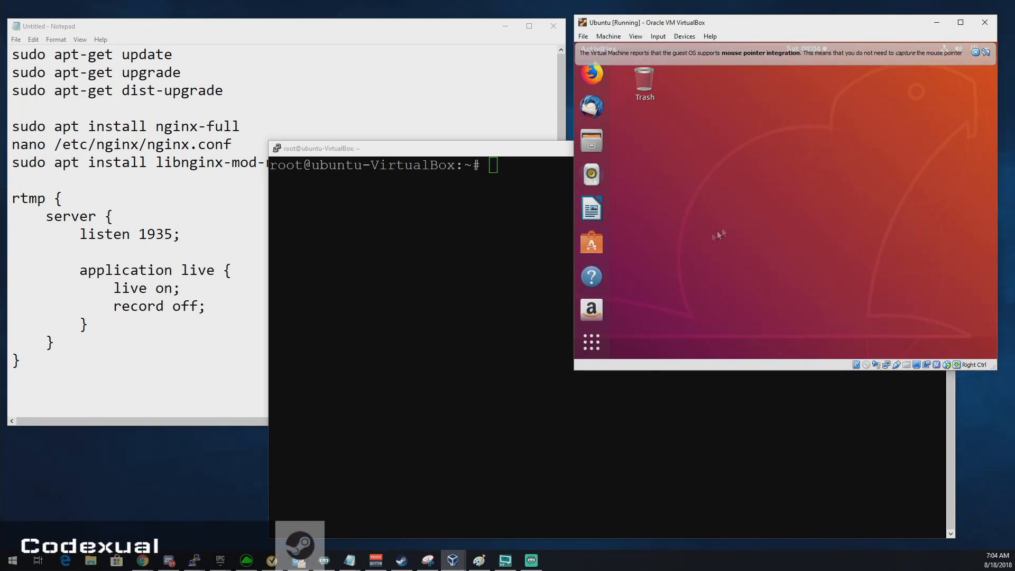
{"action": "mouse_move", "coordinate": [591, 342]}
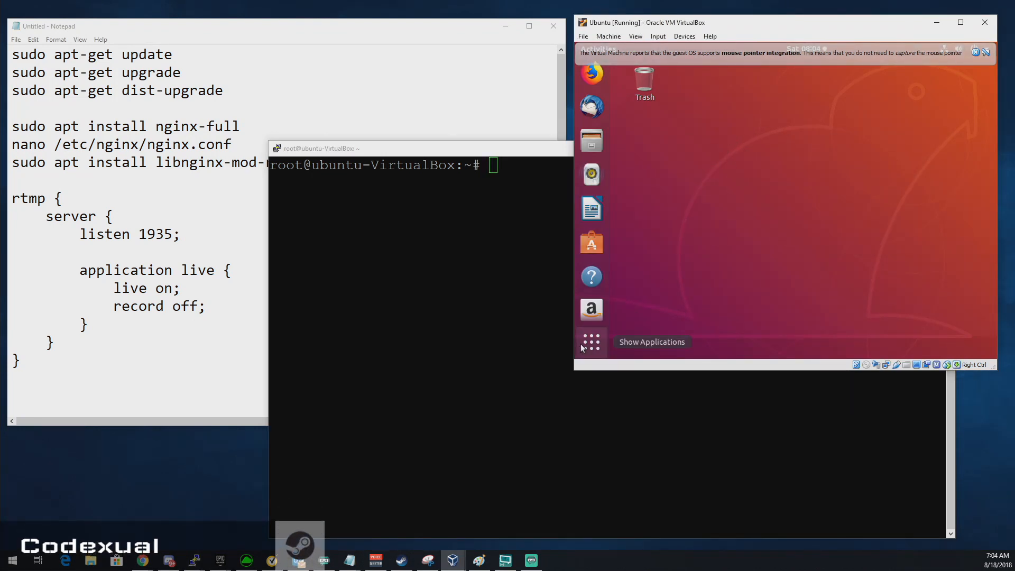
{"action": "left_click", "coordinate": [591, 341]}
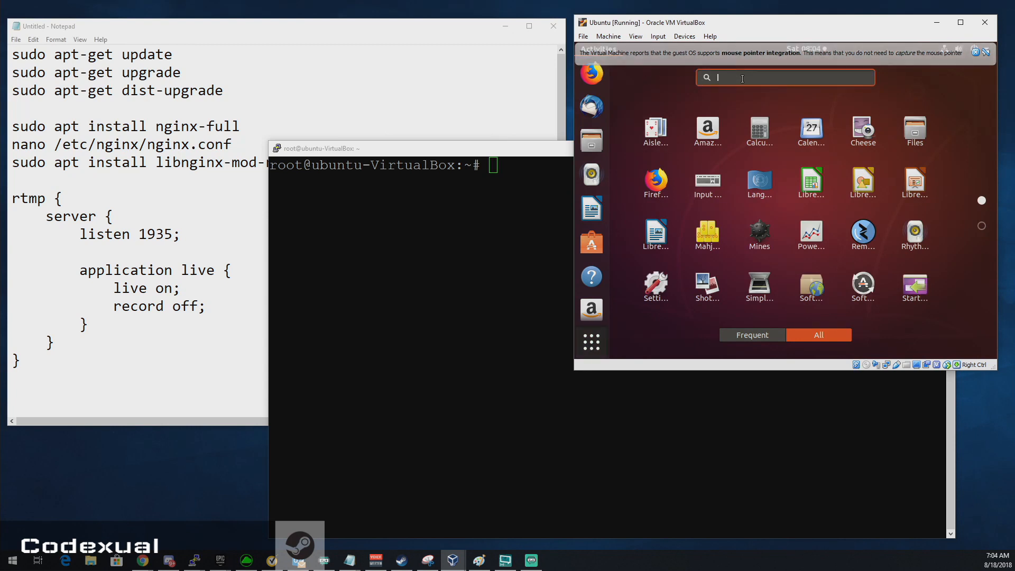
{"action": "type", "text": "terminal"}
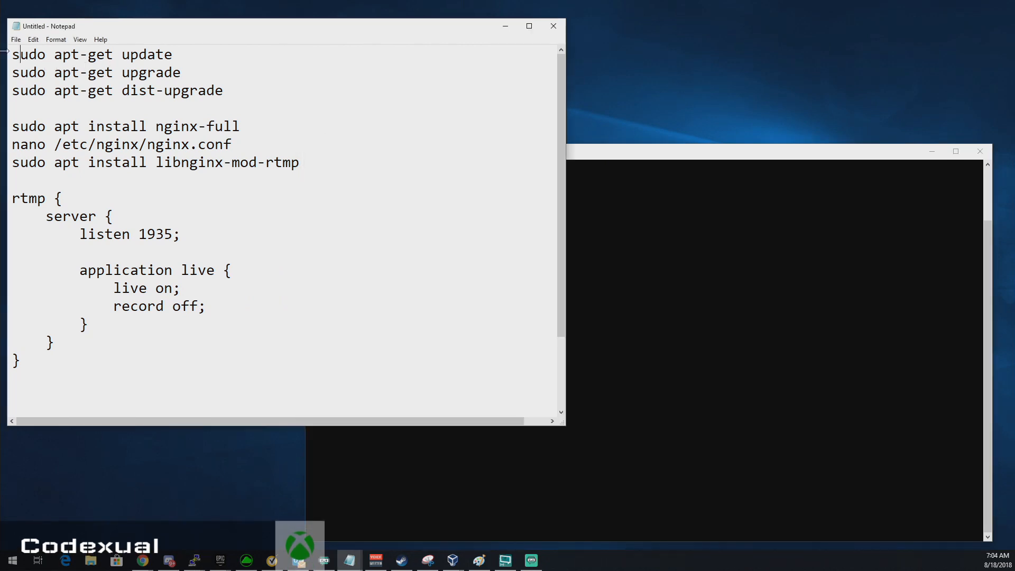
Add 'sudo -i' as the first Notepad line and select the commands through nginx-full.
{"action": "key", "text": "Enter"}
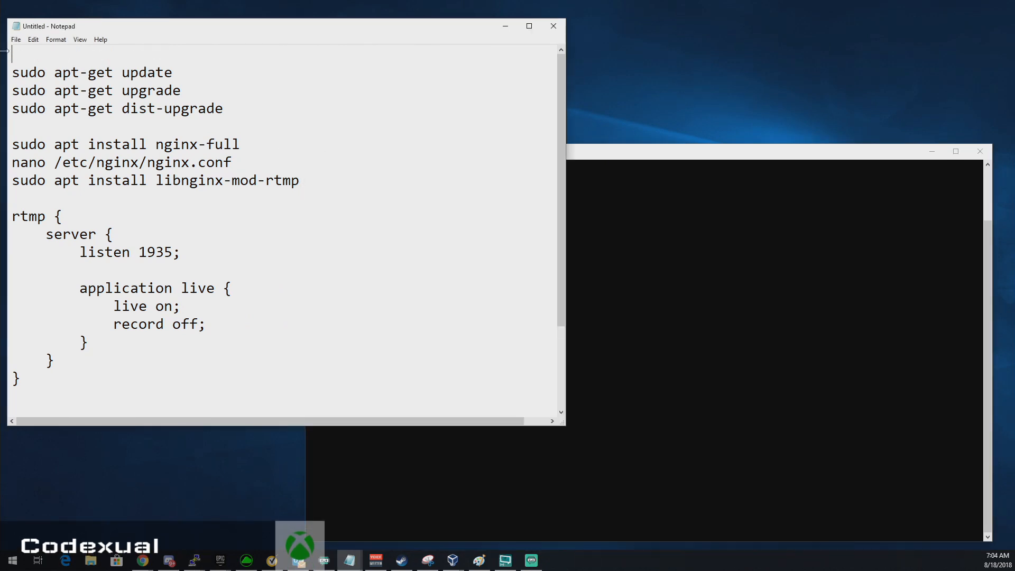
{"action": "type", "text": "sudo -i"}
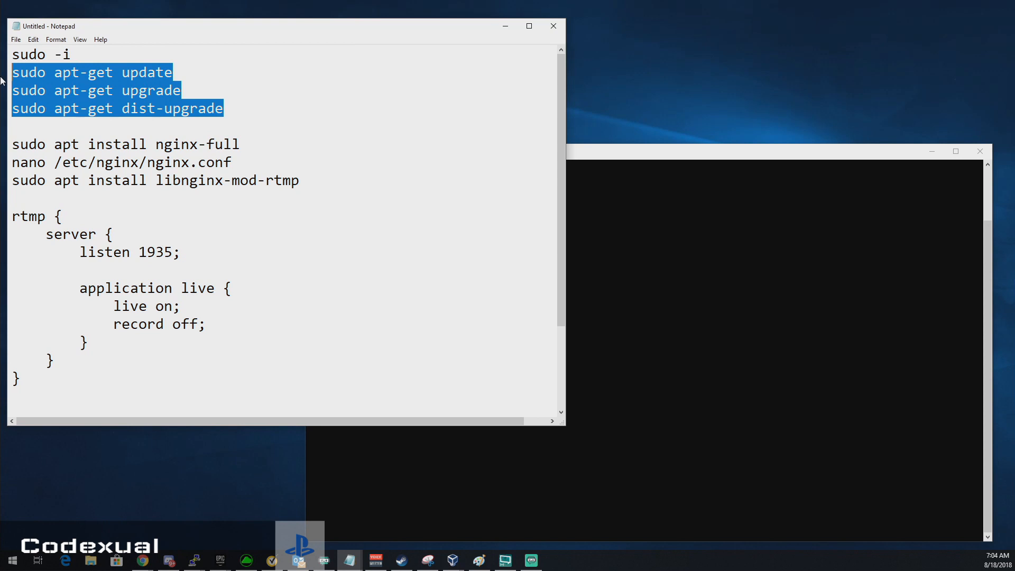
{"action": "mouse_move", "coordinate": [2, 104]}
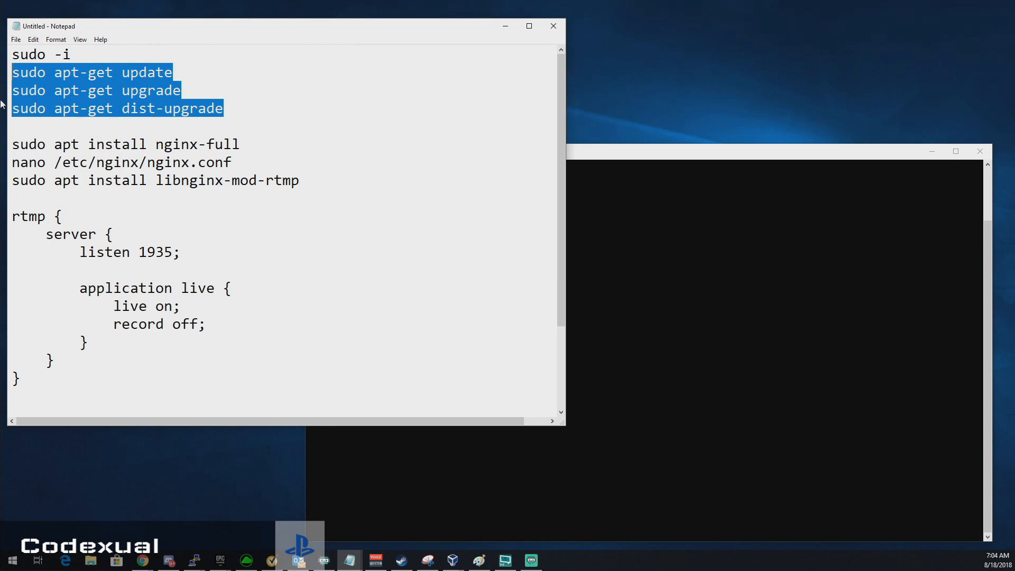
{"action": "left_click", "coordinate": [277, 106]}
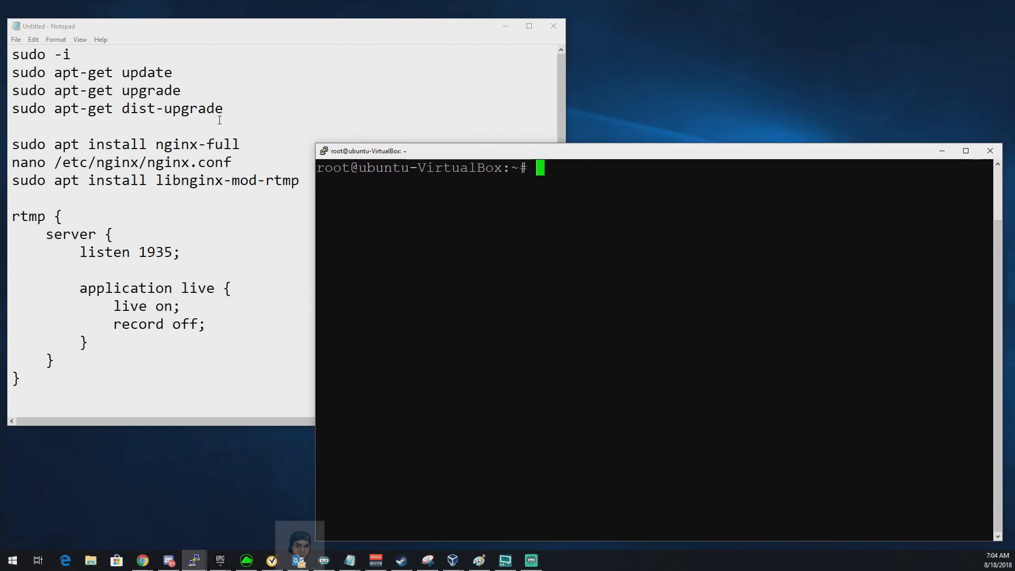
{"action": "left_click_drag", "start_coordinate": [11, 54], "coordinate": [239, 143]}
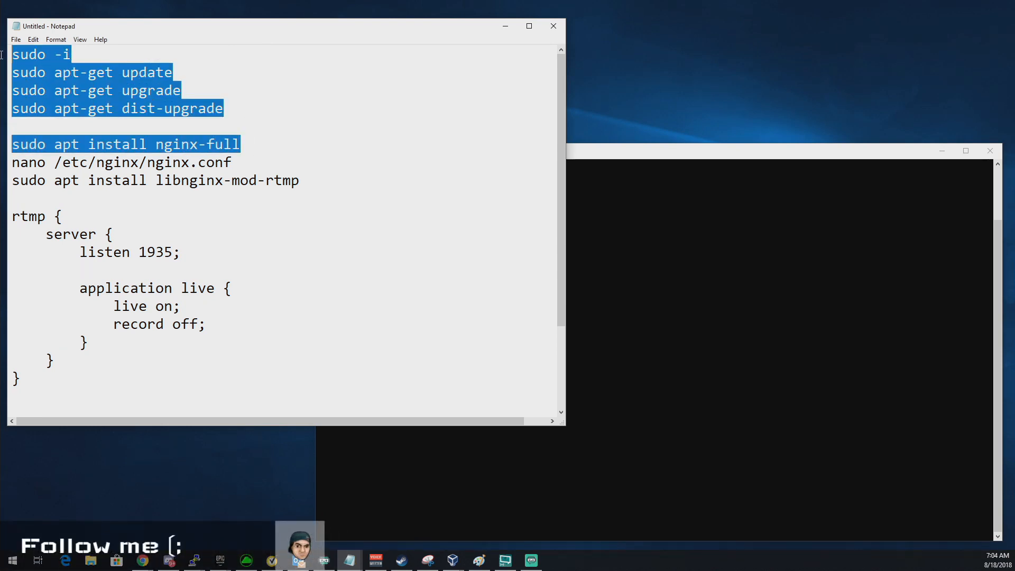
{"action": "left_click", "coordinate": [162, 144]}
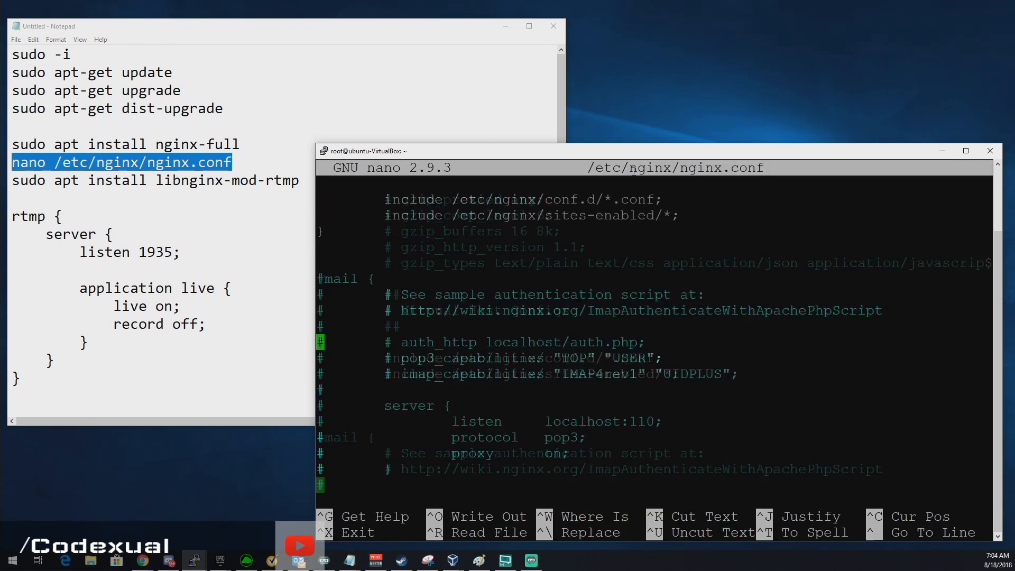
Append the rtmp block (port 1935, application live) to nginx.conf, then save and exit nano.
{"action": "scroll", "scroll_direction": "down", "scroll_amount": 3}
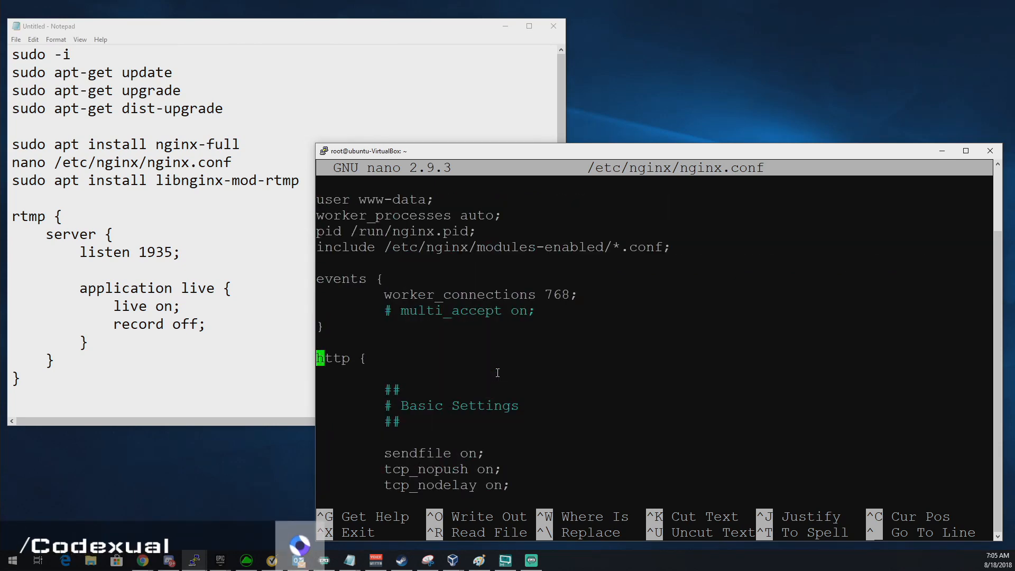
{"action": "type", "text": "#"}
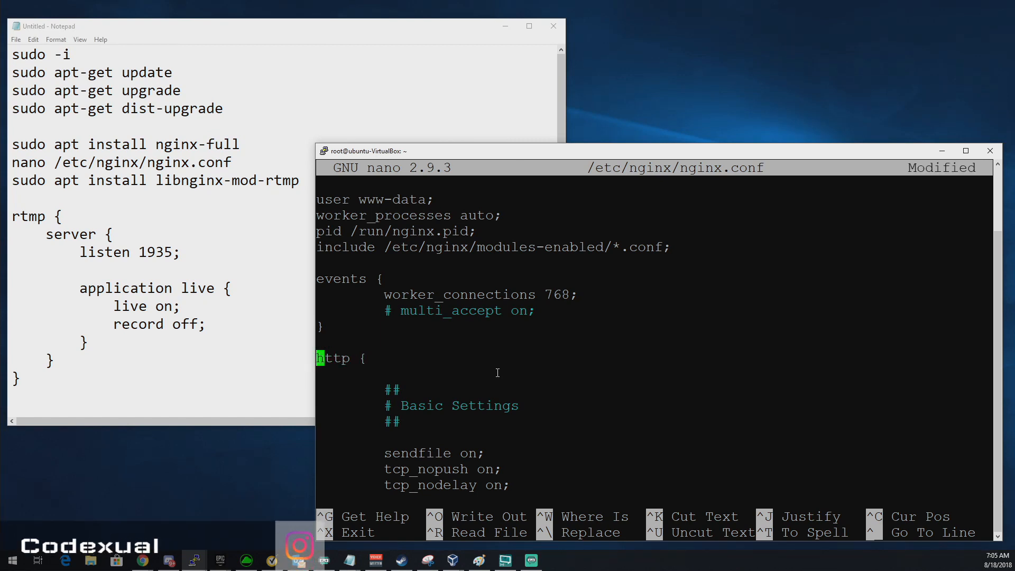
{"action": "scroll", "scroll_direction": "down", "scroll_amount": 3}
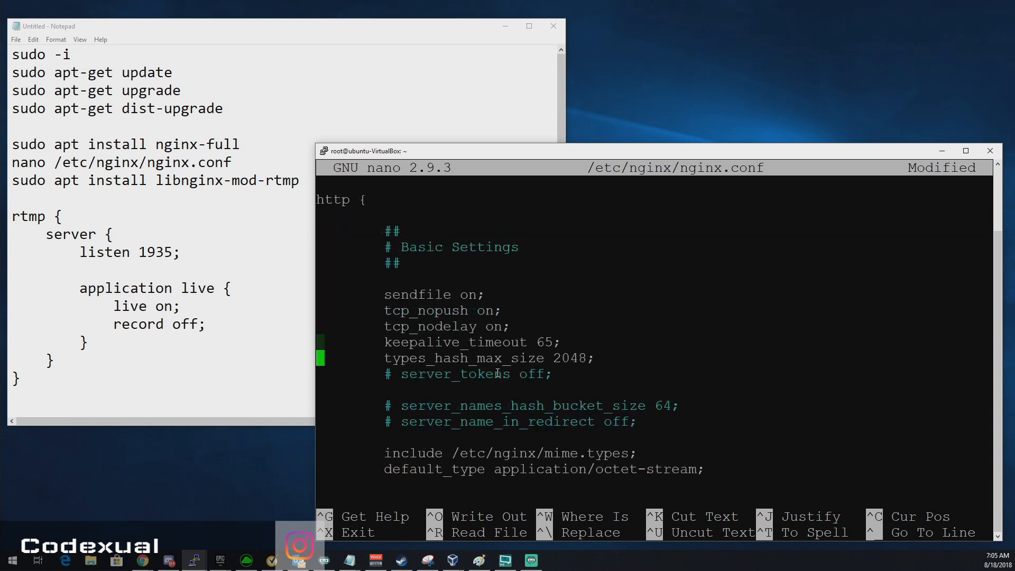
{"action": "scroll", "scroll_direction": "down", "scroll_amount": 3}
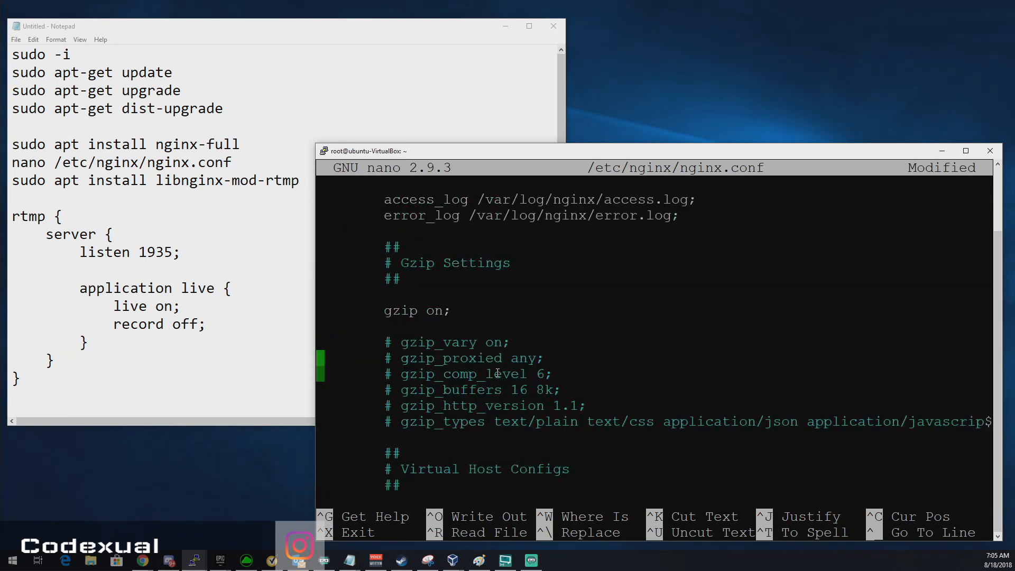
{"action": "scroll", "scroll_direction": "down", "scroll_amount": 3}
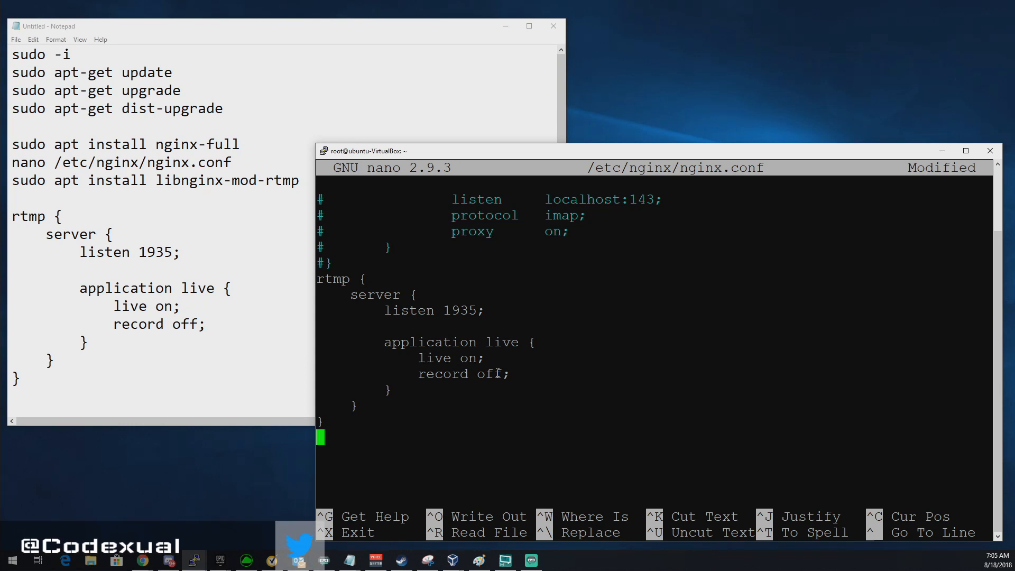
{"action": "key", "text": "ctrl+o"}
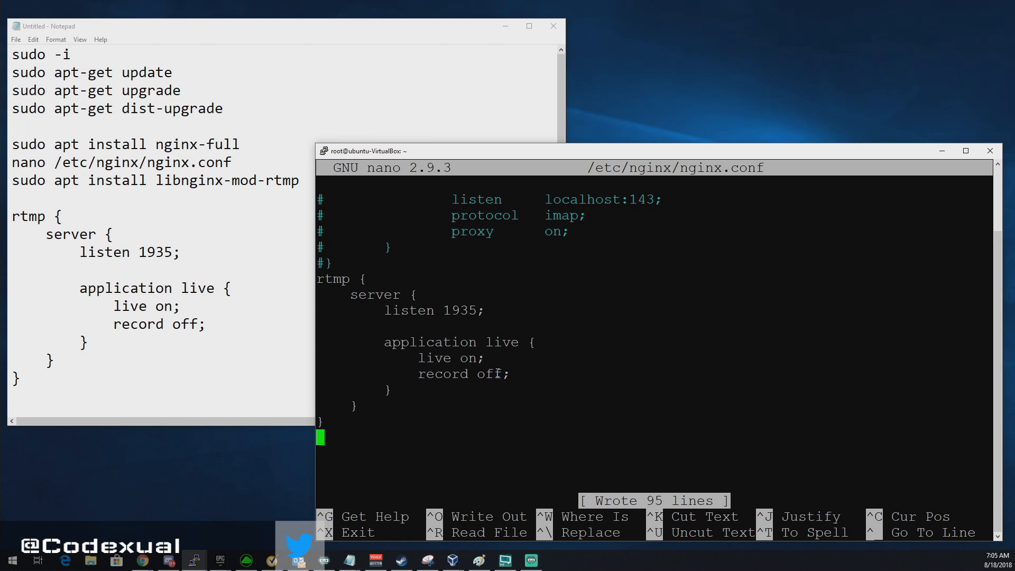
{"action": "key", "text": "ctrl+x"}
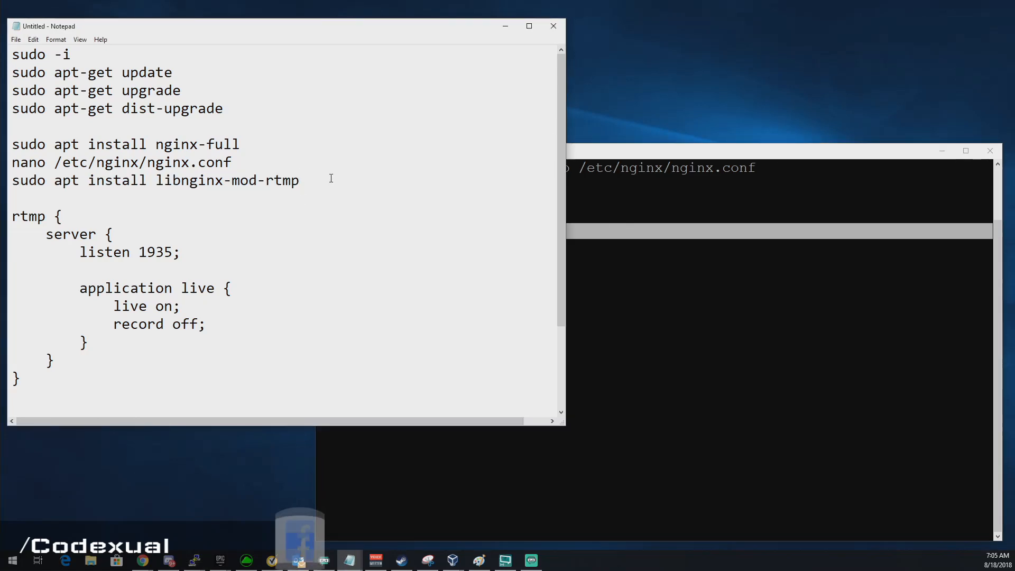
Add 'reboot' and 'service nginx start' lines after the libnginx-mod-rtmp command.
{"action": "type", "text": "reboot"}
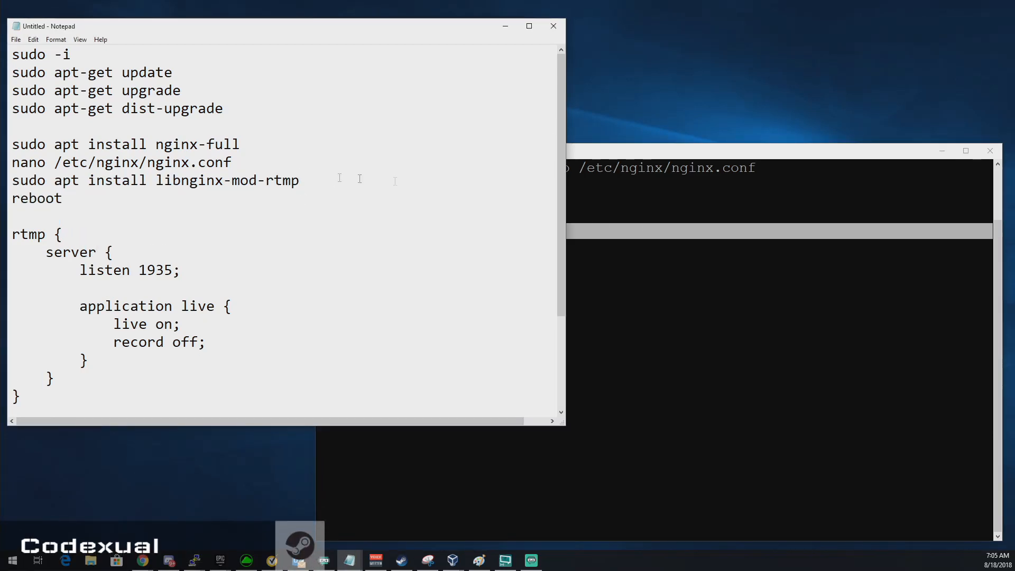
{"action": "left_click", "coordinate": [437, 151]}
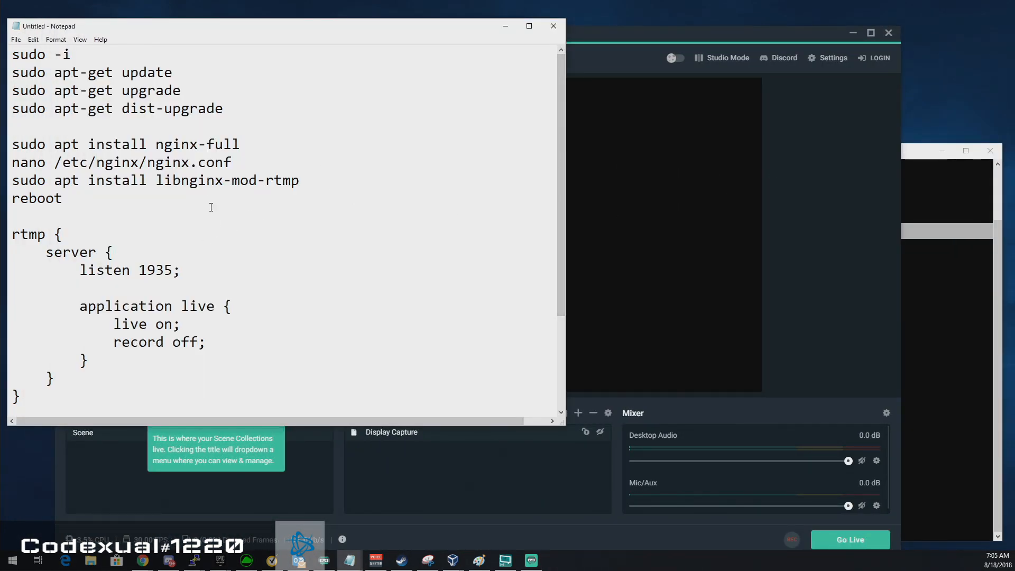
{"action": "type", "text": "service"}
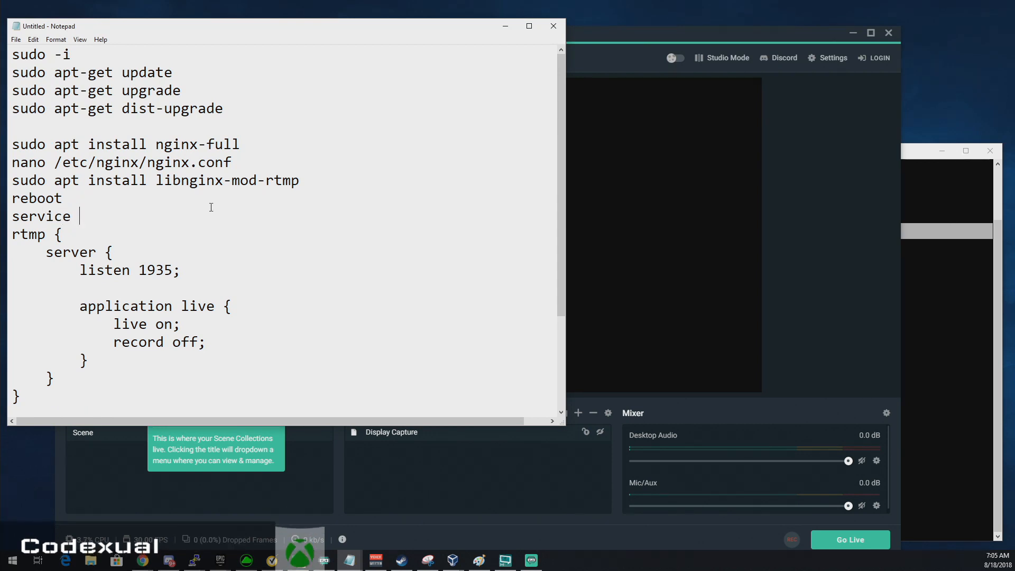
{"action": "type", "text": "n"}
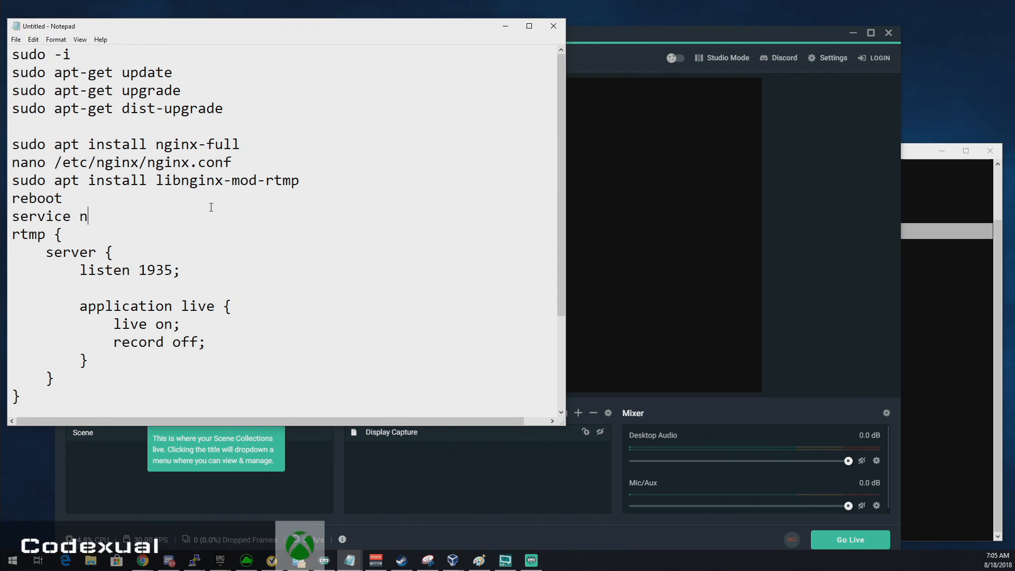
{"action": "type", "text": "ginx start"}
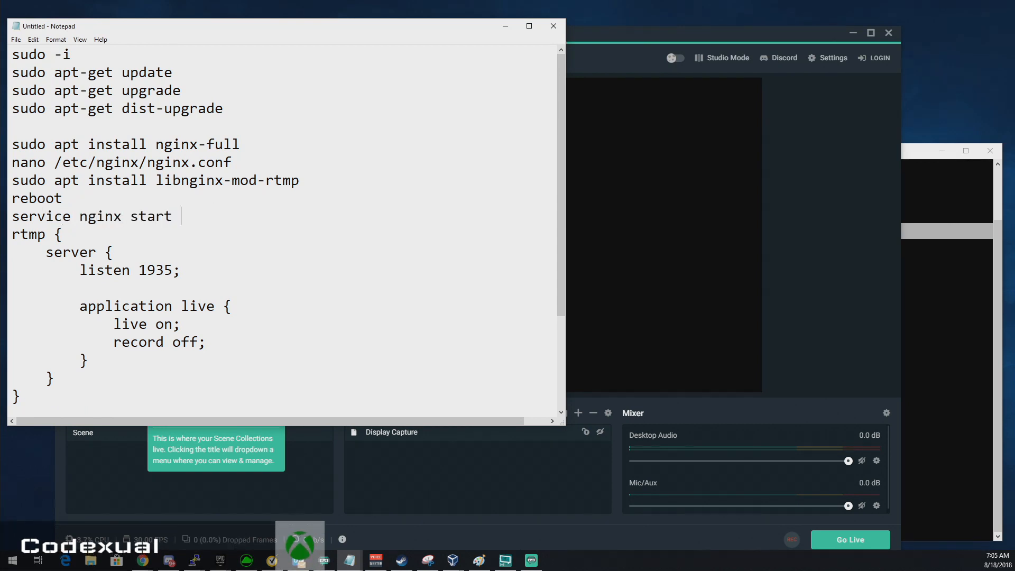
{"action": "key", "text": "enter"}
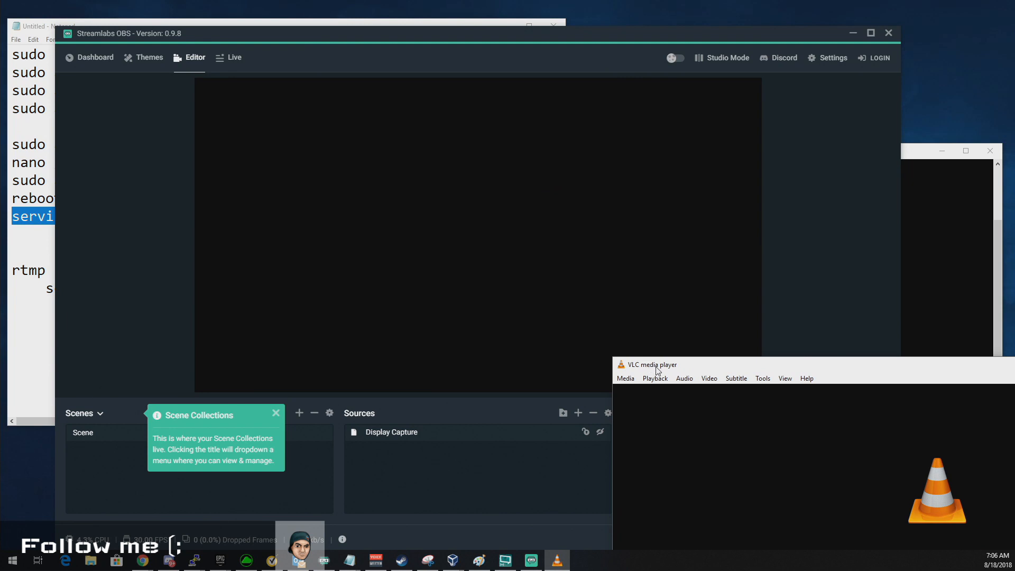
Move the media player aside and add a Text (GDI+) source to the scene.
{"action": "left_click_drag", "start_coordinate": [651, 364], "coordinate": [278, 227]}
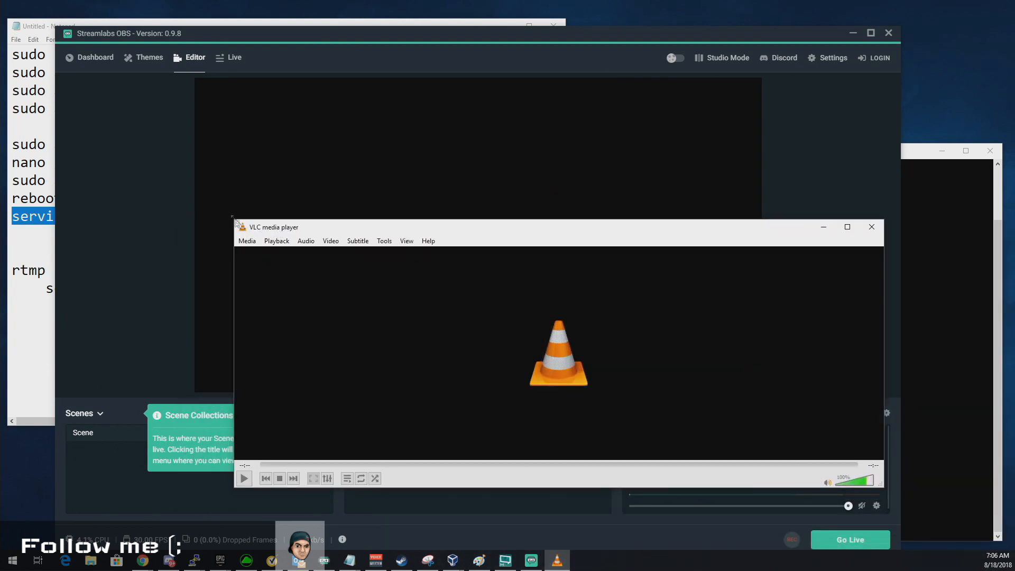
{"action": "left_click_drag", "start_coordinate": [266, 226], "coordinate": [663, 260]}
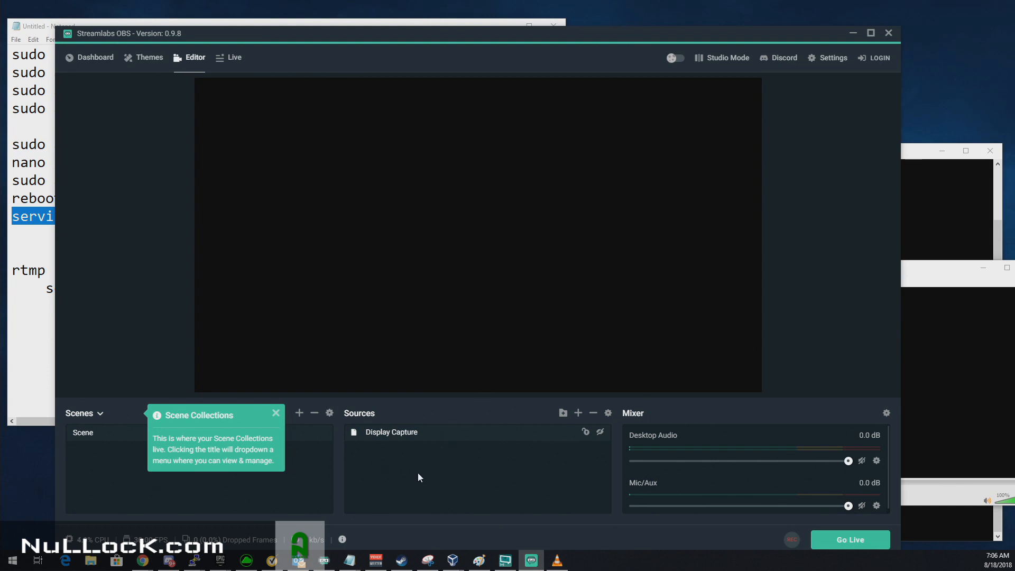
{"action": "mouse_move", "coordinate": [577, 413]}
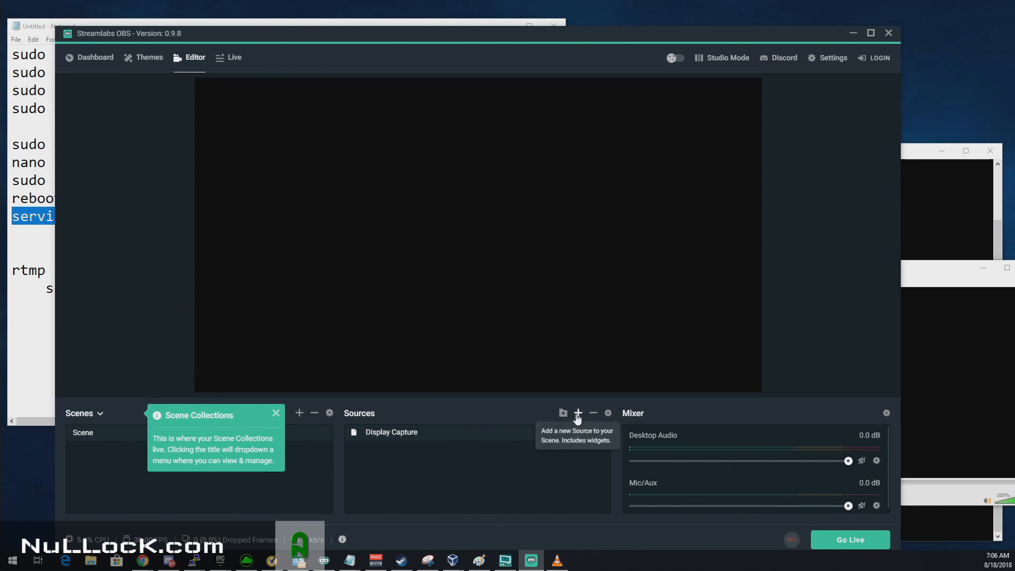
{"action": "left_click", "coordinate": [577, 413]}
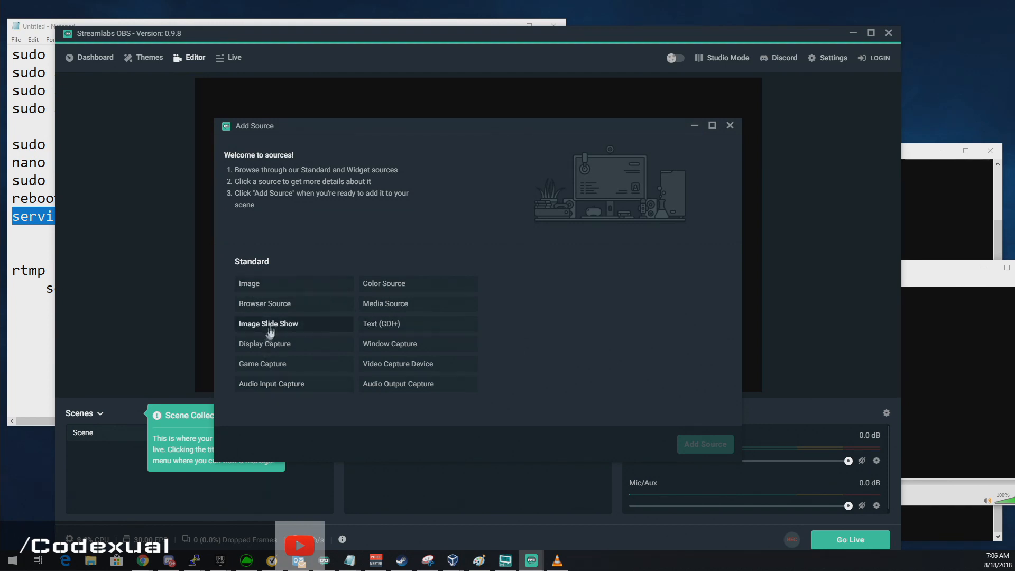
{"action": "left_click", "coordinate": [381, 323]}
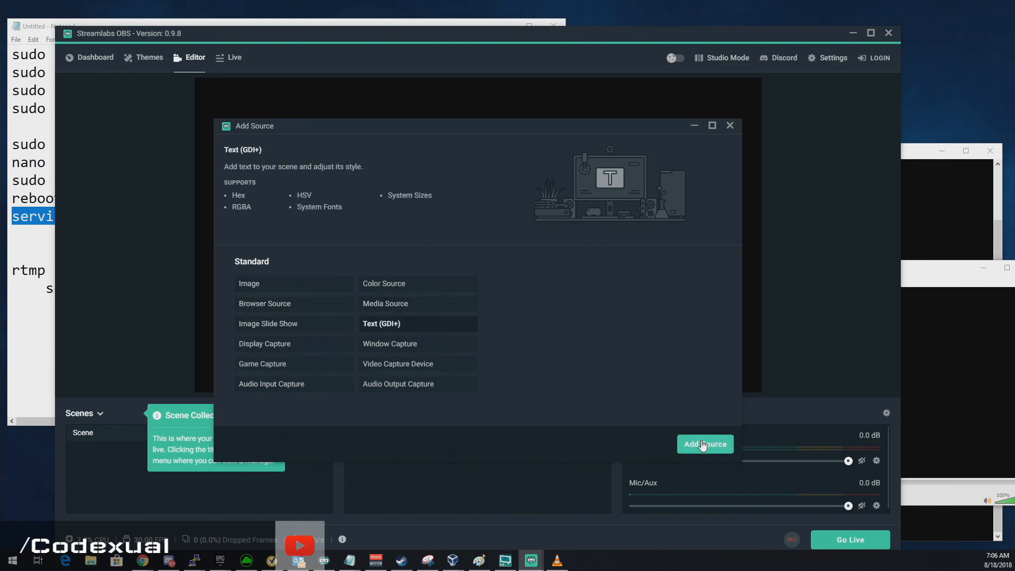
{"action": "left_click", "coordinate": [705, 444]}
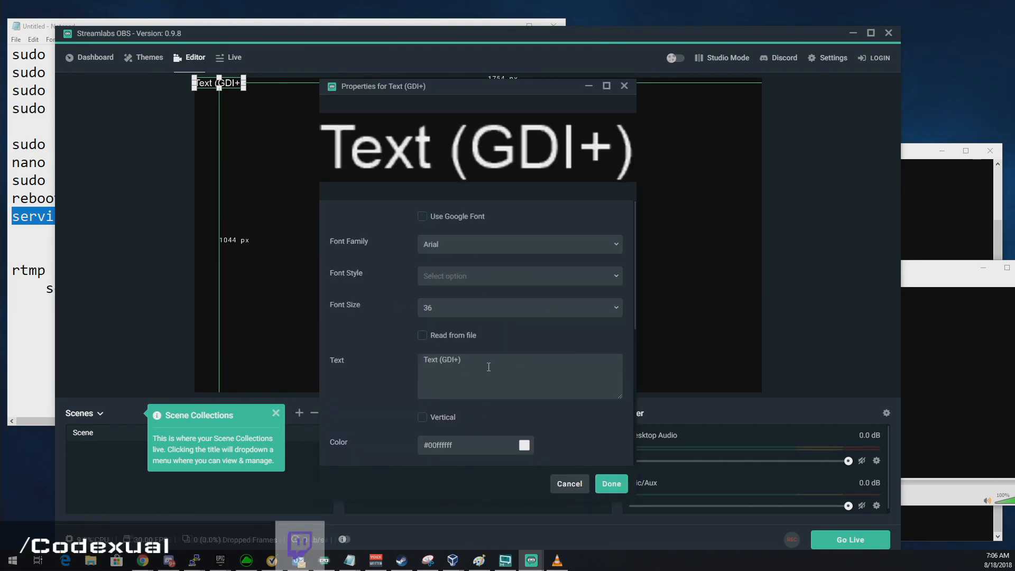
Set the text to THIS IS LIVE and drag it to the scene centre.
{"action": "type", "text": "THIS IS LIVE"}
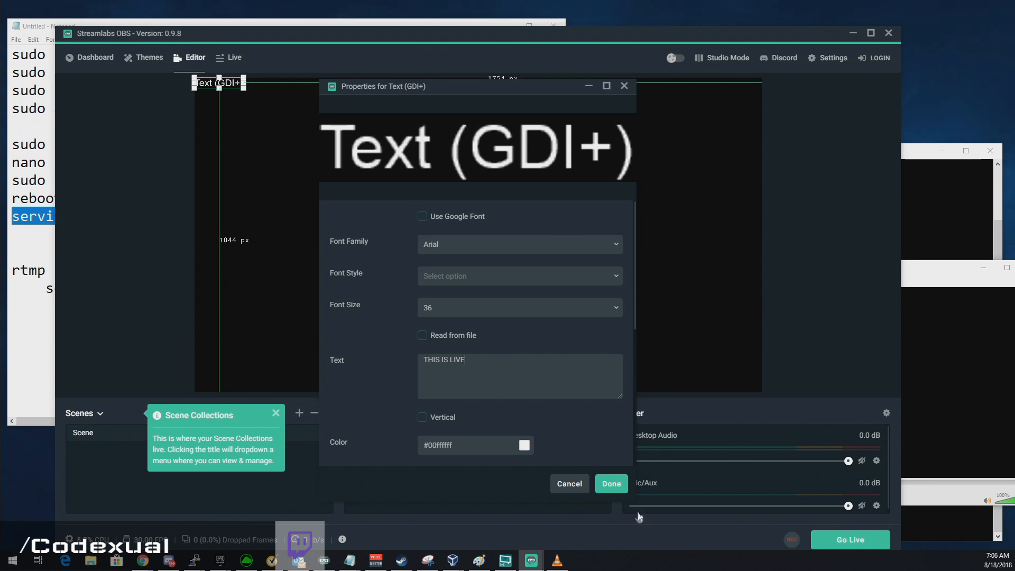
{"action": "left_click", "coordinate": [610, 484]}
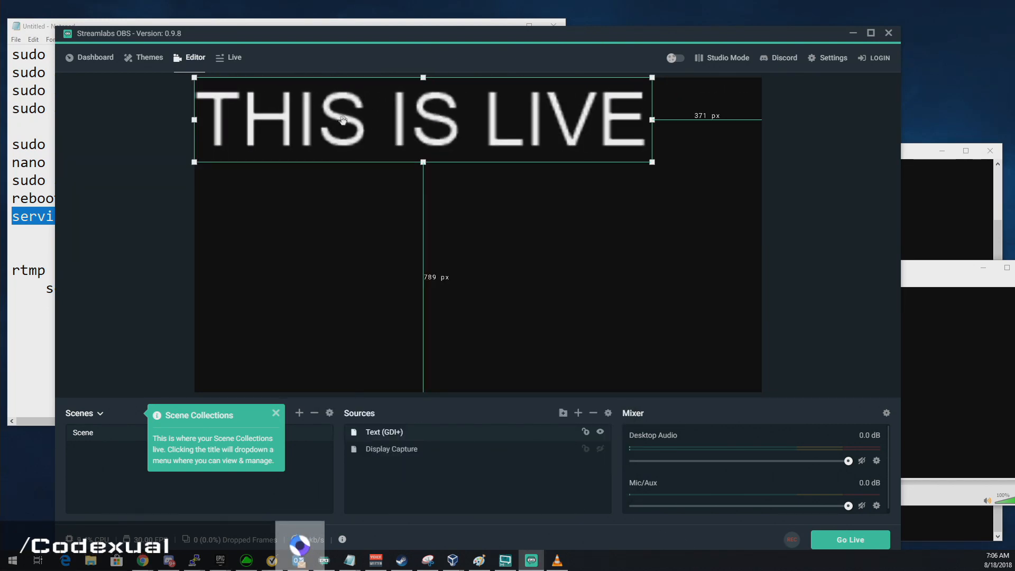
{"action": "left_click_drag", "start_coordinate": [423, 120], "coordinate": [461, 231]}
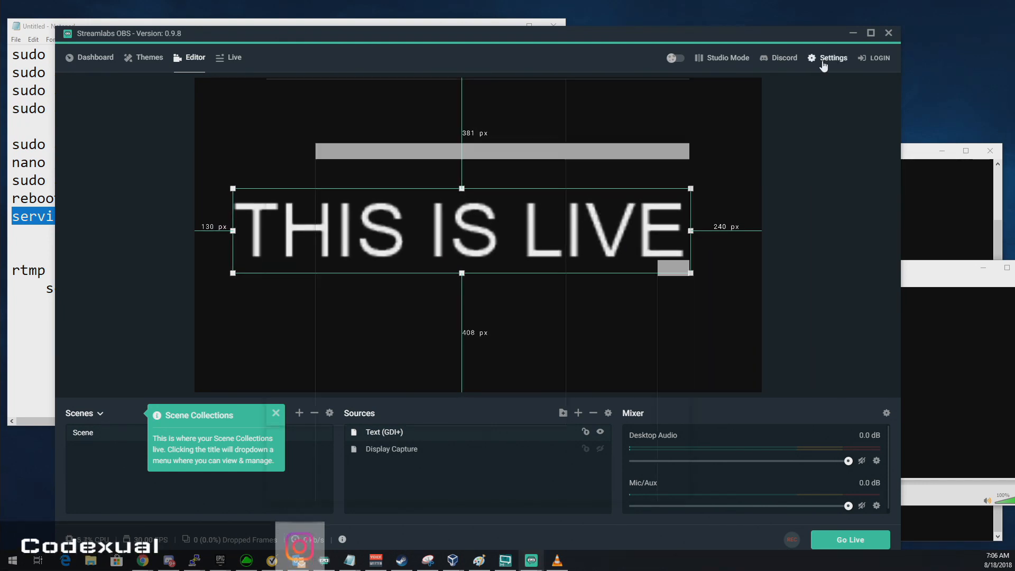
Set Stream Type to Custom Streaming Server at rtmp://10.0.0.192/live with a stream key.
{"action": "left_click", "coordinate": [833, 58]}
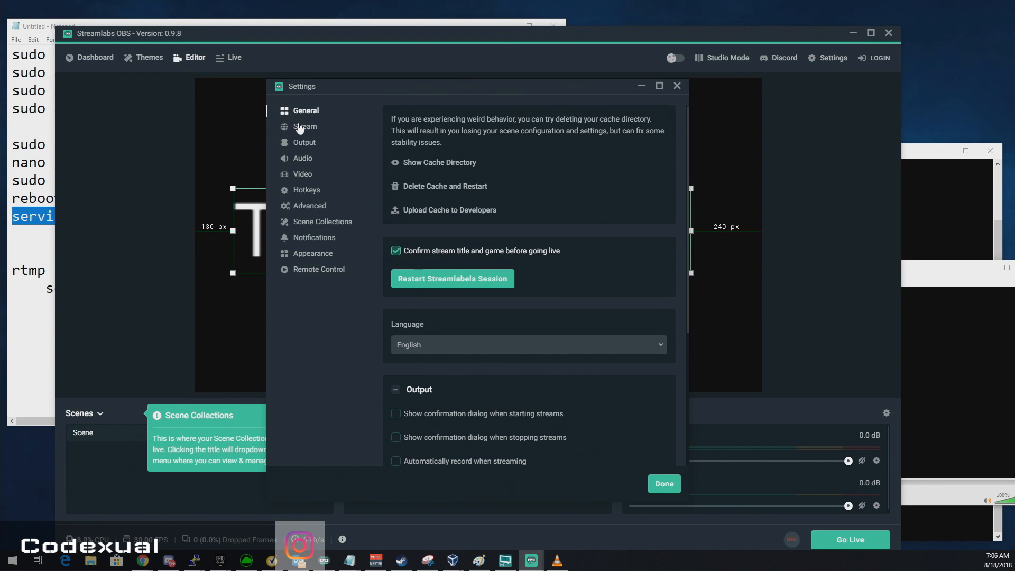
{"action": "left_click", "coordinate": [305, 127]}
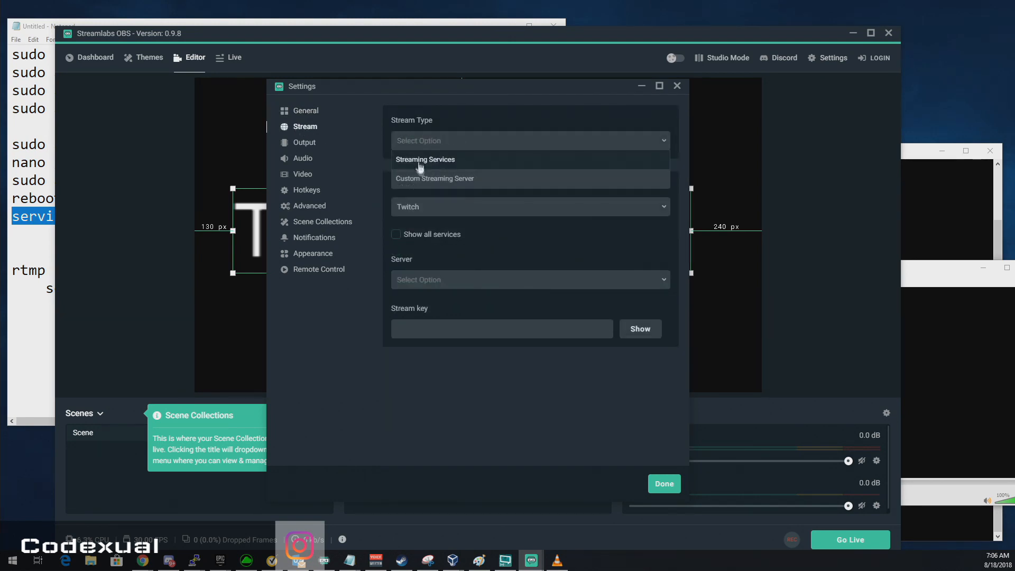
{"action": "left_click", "coordinate": [434, 178]}
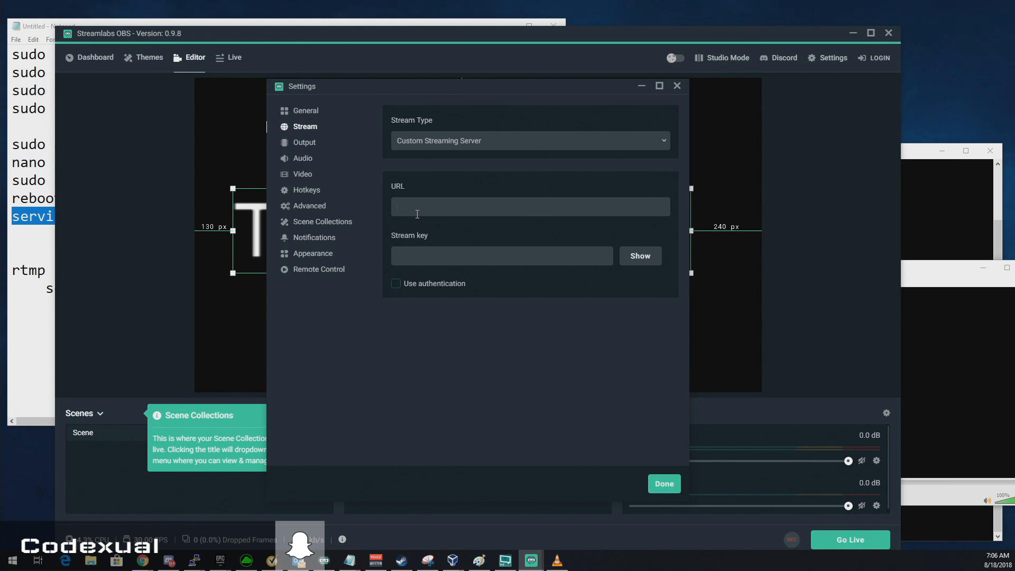
{"action": "type", "text": "rtmp://"}
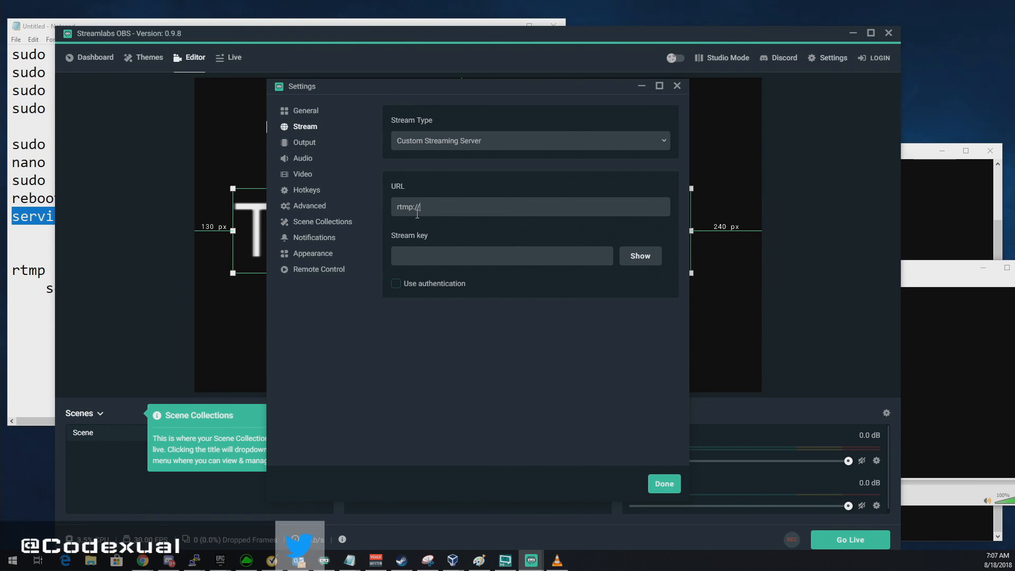
{"action": "type", "text": "10.0.0."}
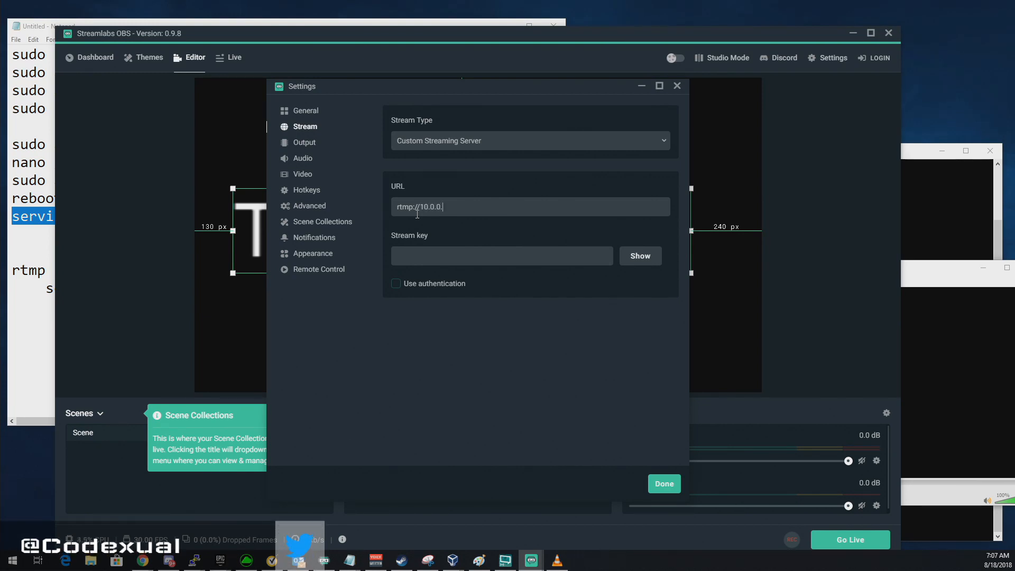
{"action": "type", "text": "192/"}
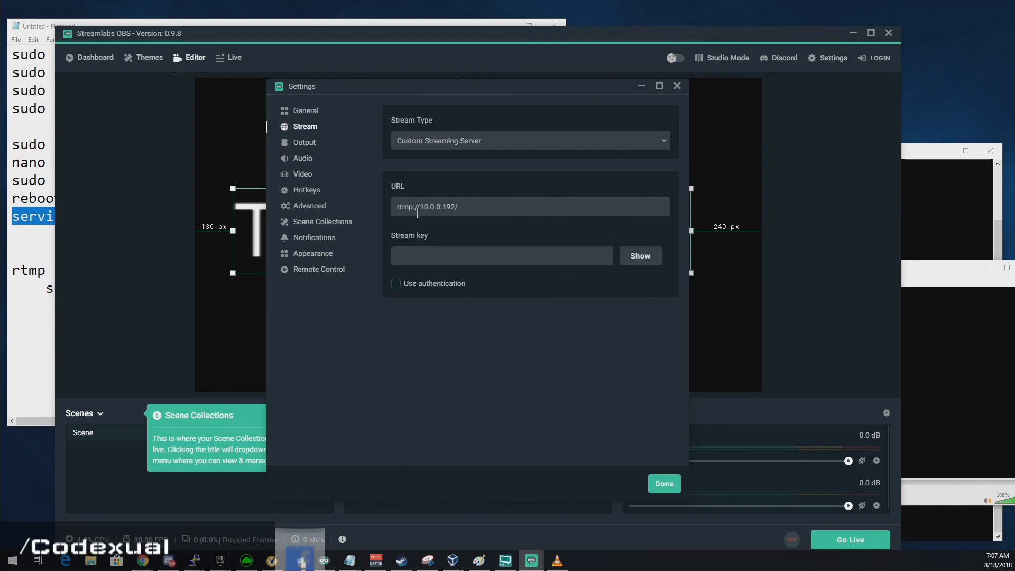
{"action": "type", "text": "live"}
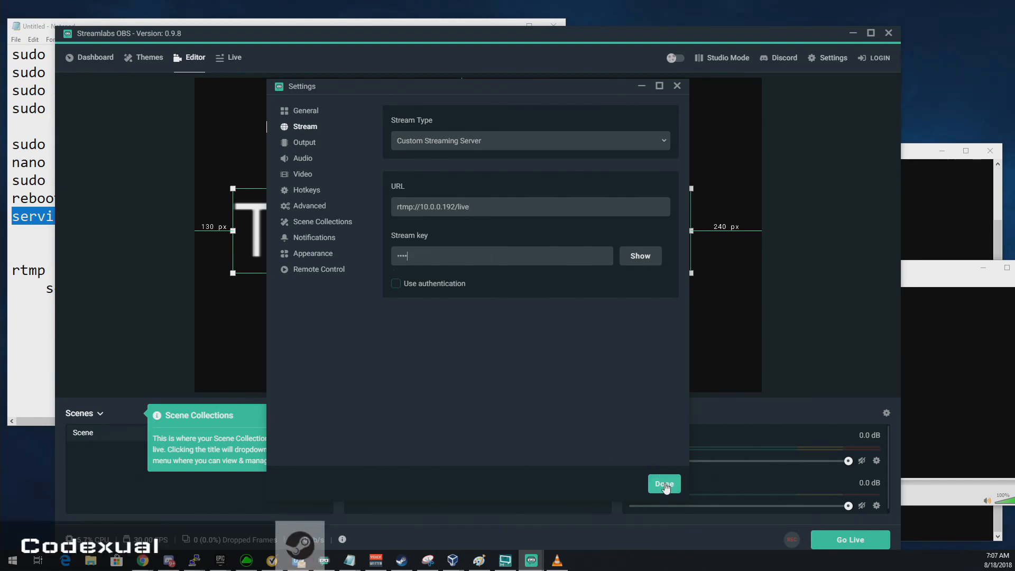
{"action": "left_click", "coordinate": [663, 484]}
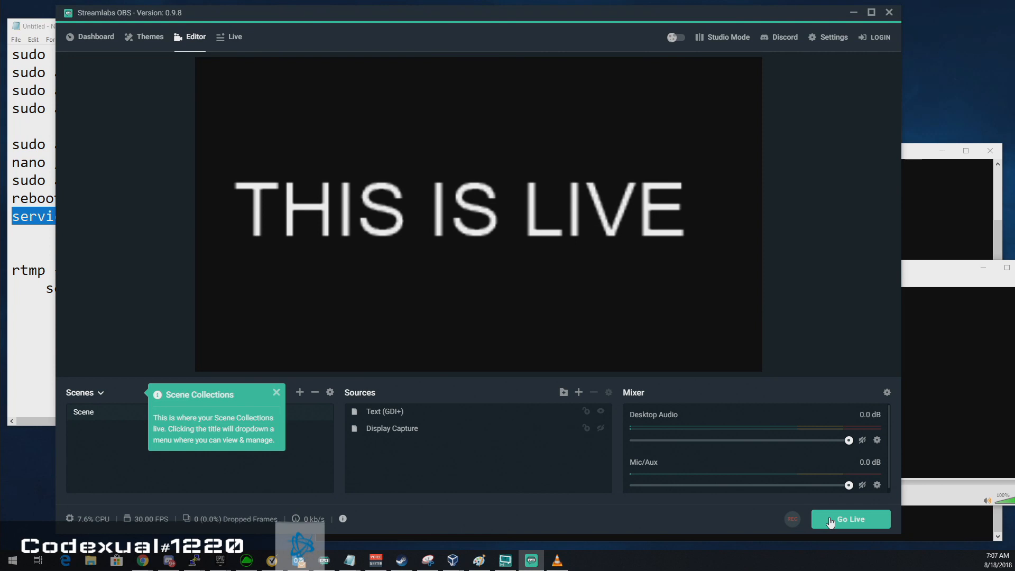
Go Live, broadcasting the THIS IS LIVE scene to the local RTMP server.
{"action": "left_click", "coordinate": [850, 519]}
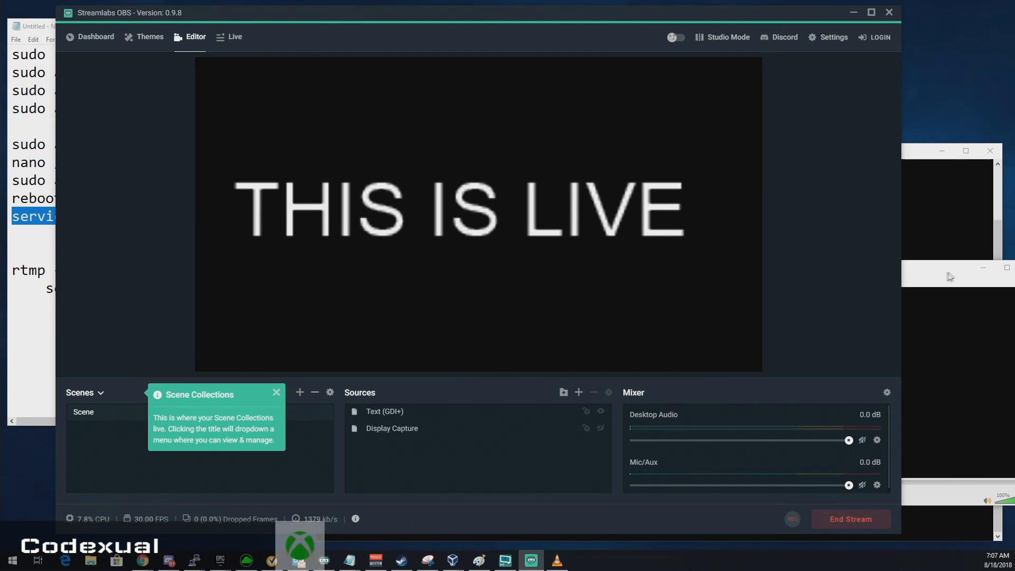
Play the network stream rtmp://10.0.0.192/live/test in VLC after correcting the IP.
{"action": "left_click", "coordinate": [556, 560]}
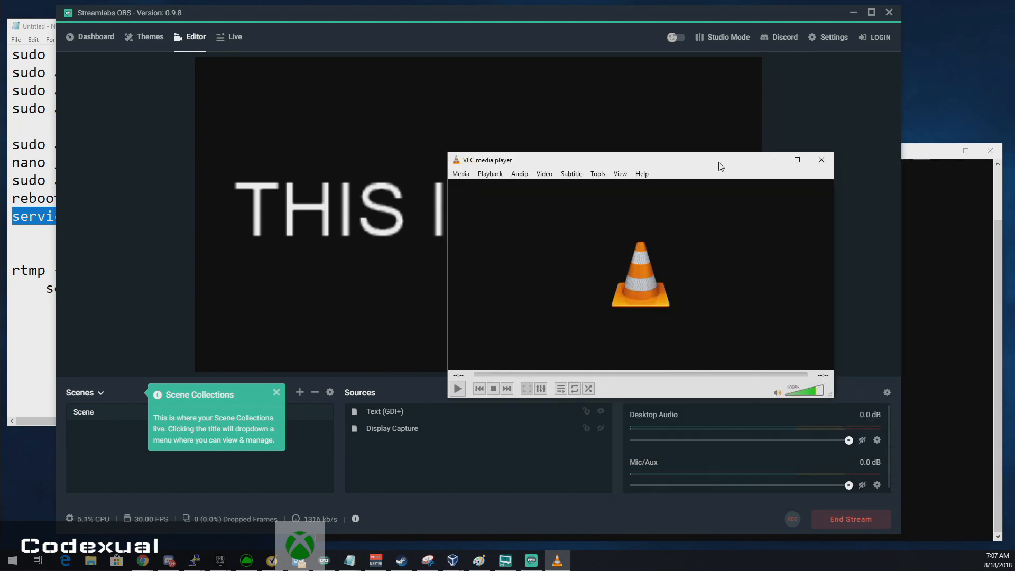
{"action": "left_click", "coordinate": [460, 174]}
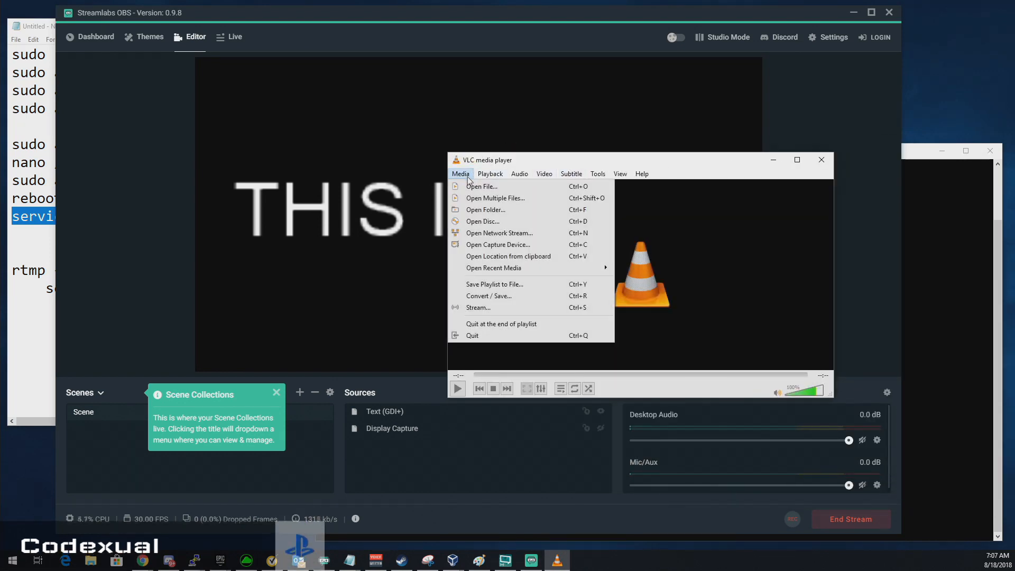
{"action": "mouse_move", "coordinate": [498, 245]}
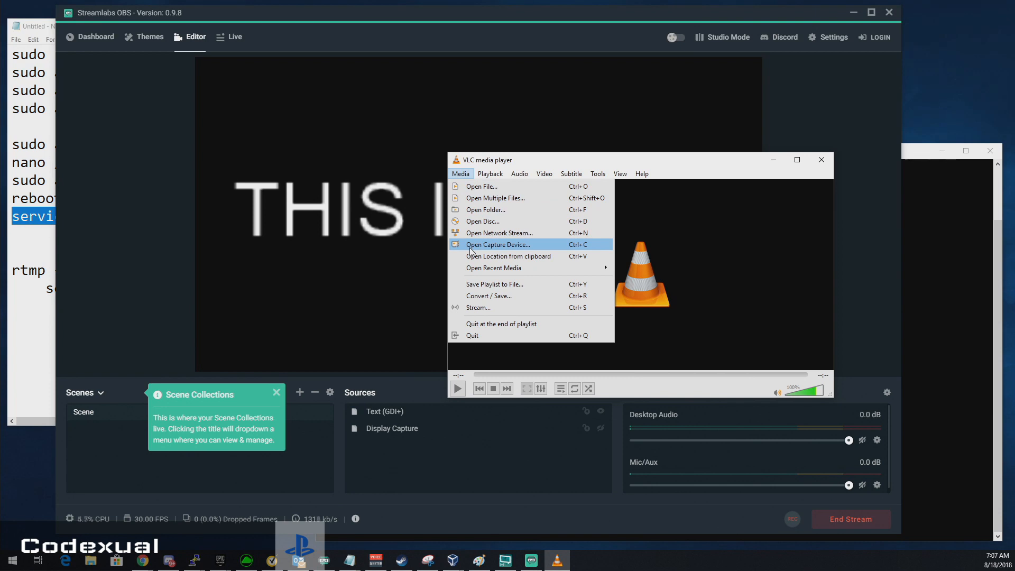
{"action": "left_click", "coordinate": [499, 233]}
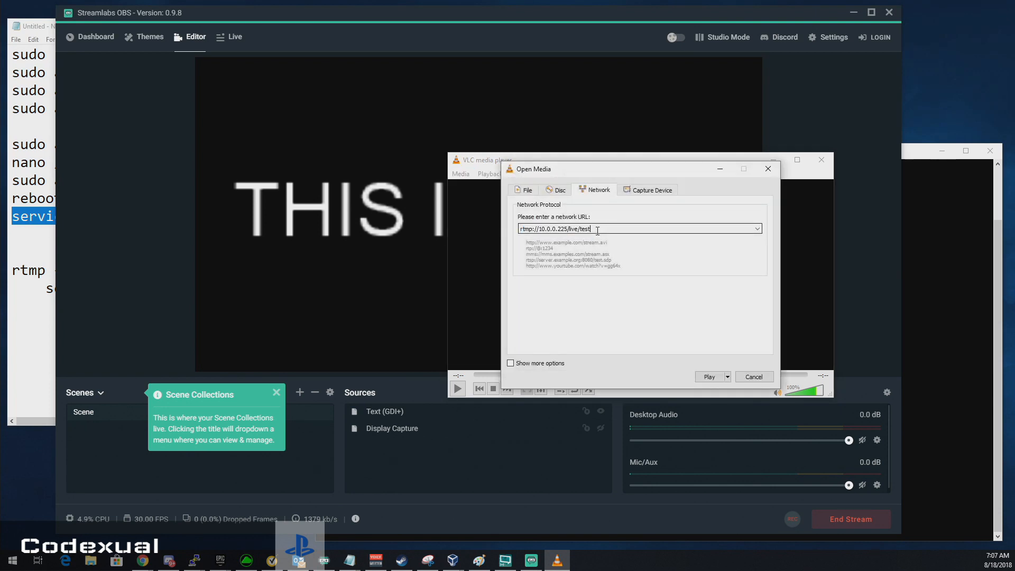
{"action": "double_click", "coordinate": [563, 228]}
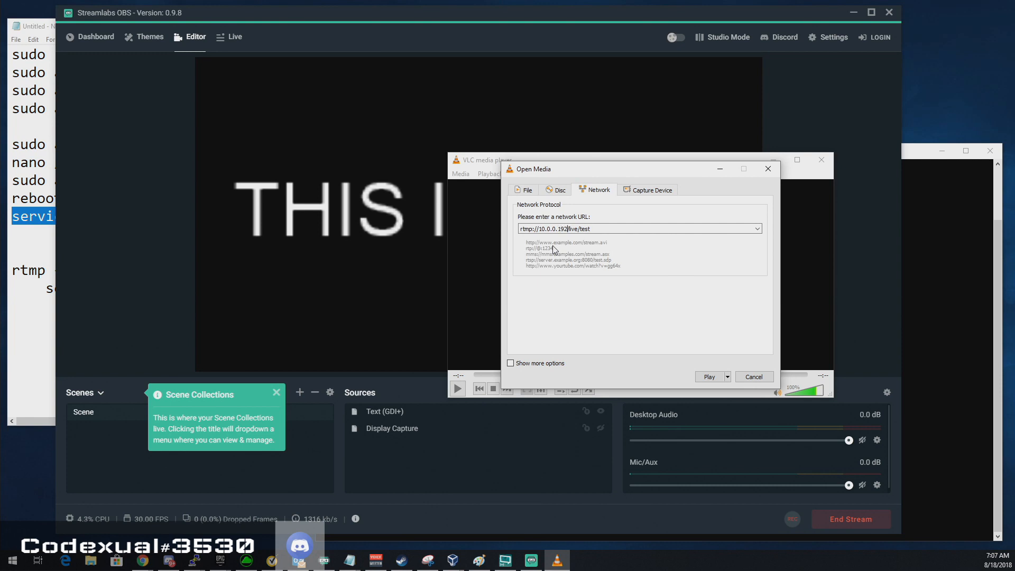
{"action": "left_click", "coordinate": [708, 377]}
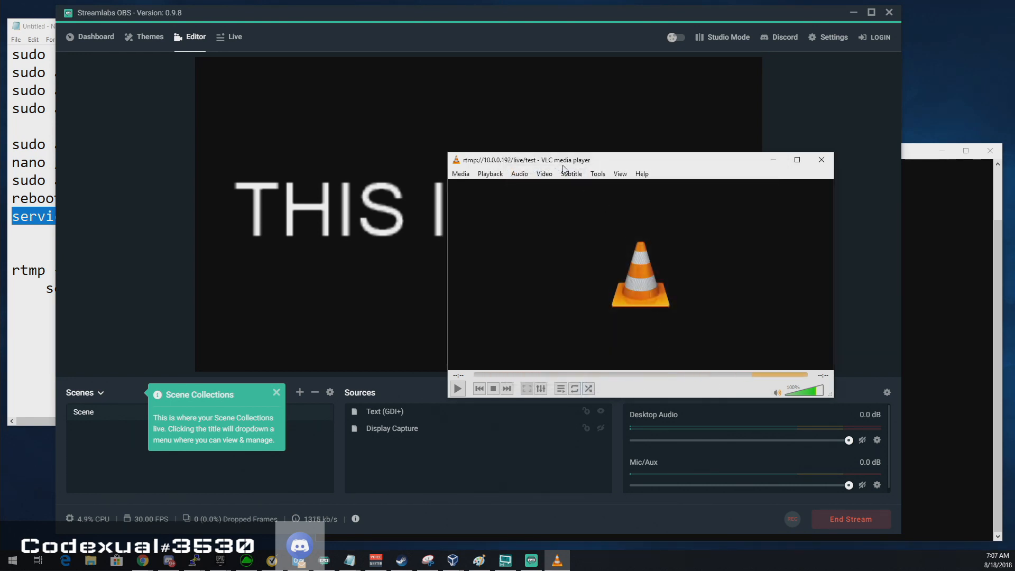
{"action": "left_click", "coordinate": [457, 387]}
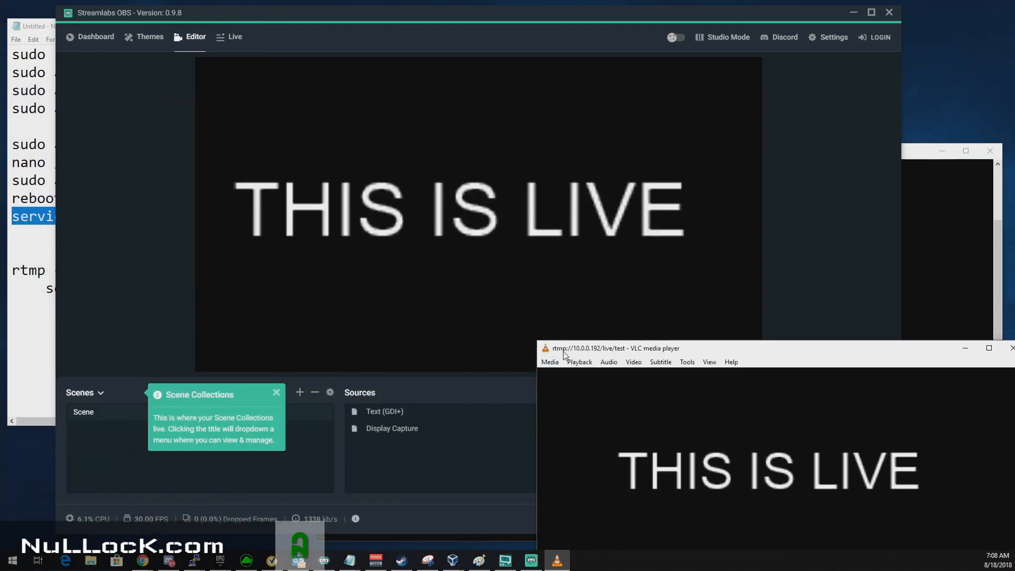
Drag the VLC window into view to watch the THIS IS LIVE stream.
{"action": "left_click_drag", "start_coordinate": [563, 354], "coordinate": [480, 256]}
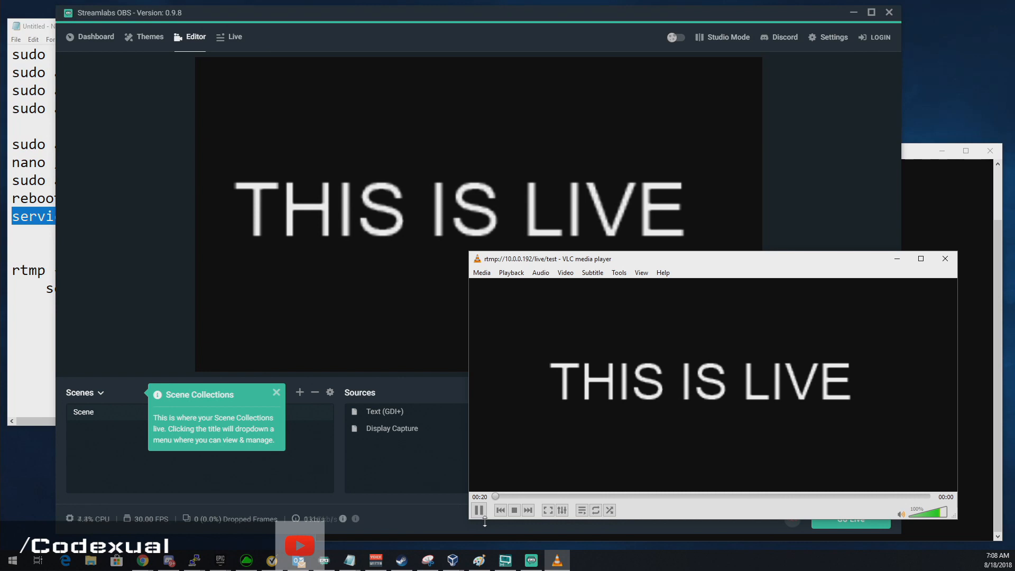
{"action": "mouse_move", "coordinate": [500, 511]}
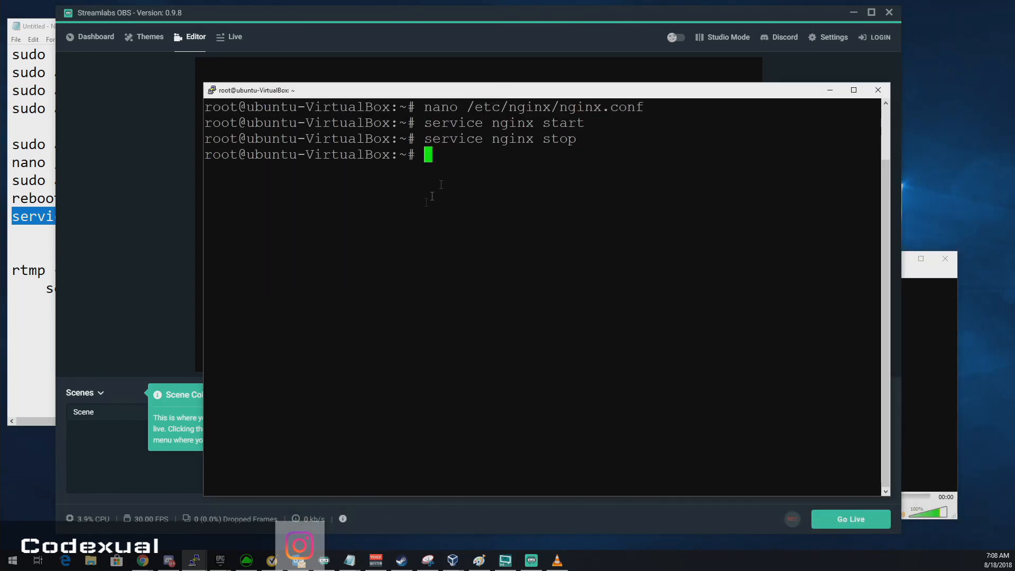
Stop nginx, open /etc/nginx/nginx.conf in nano, and begin a push line after 'record off;'.
{"action": "type", "text": "service nginx stop"}
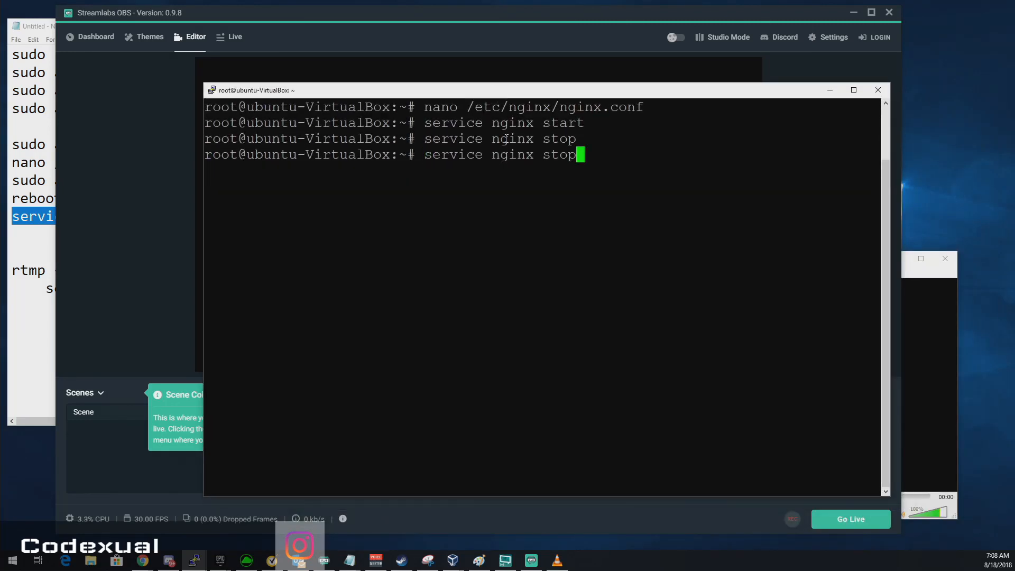
{"action": "type", "text": "nano /etc/nginx/nginx.conf"}
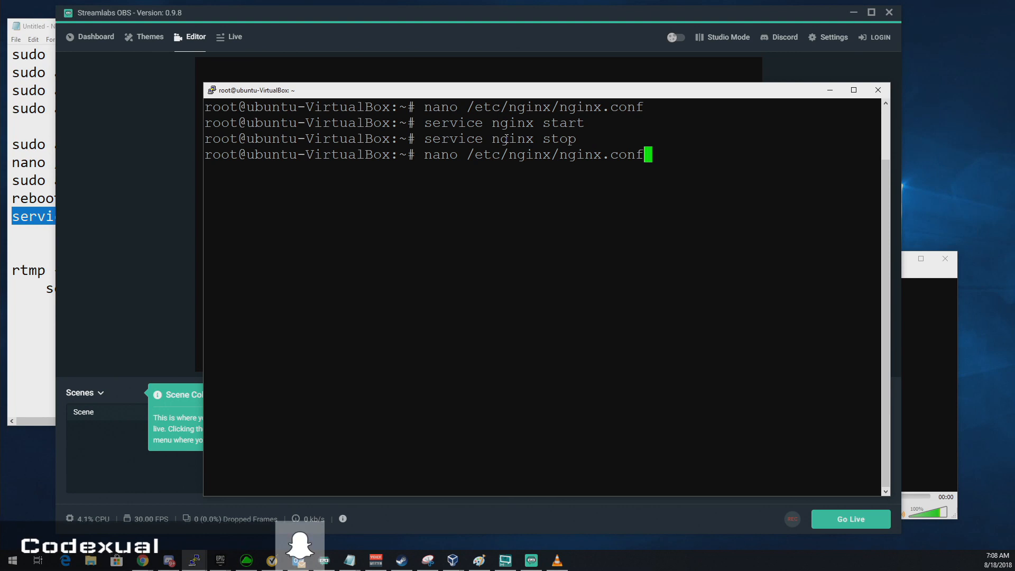
{"action": "key", "text": "Return"}
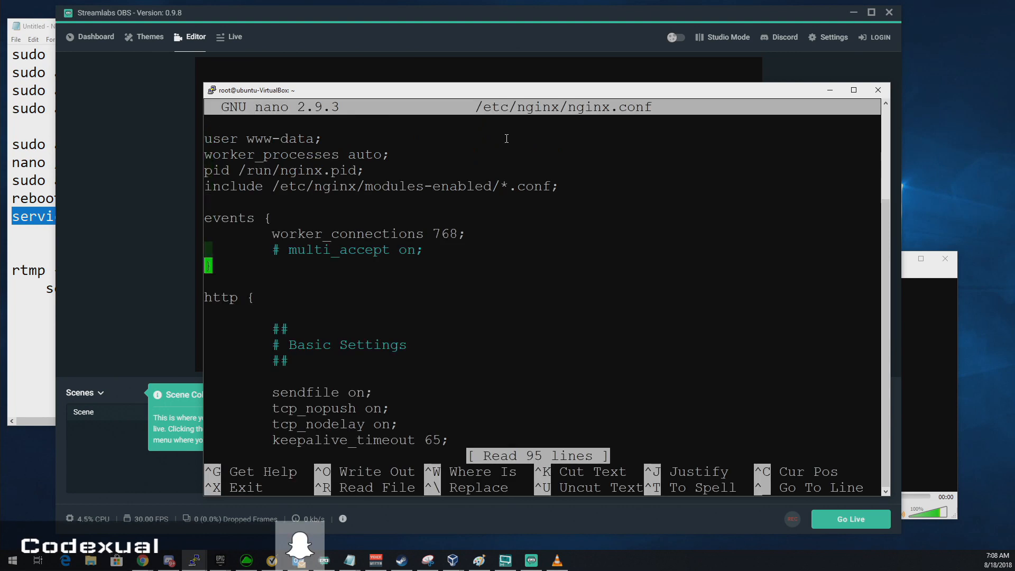
{"action": "scroll", "scroll_direction": "down", "scroll_amount": 3}
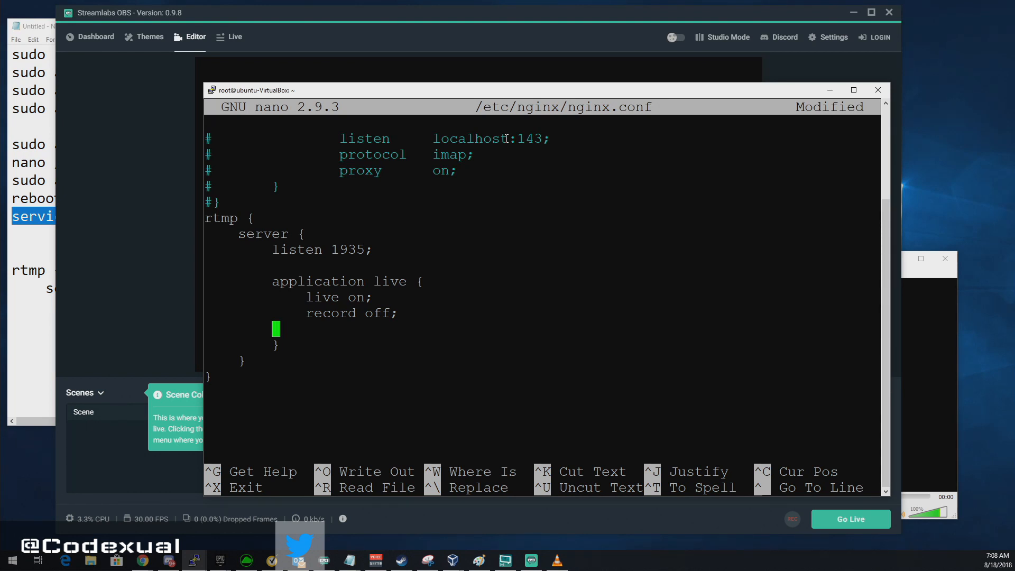
{"action": "type", "text": "push"}
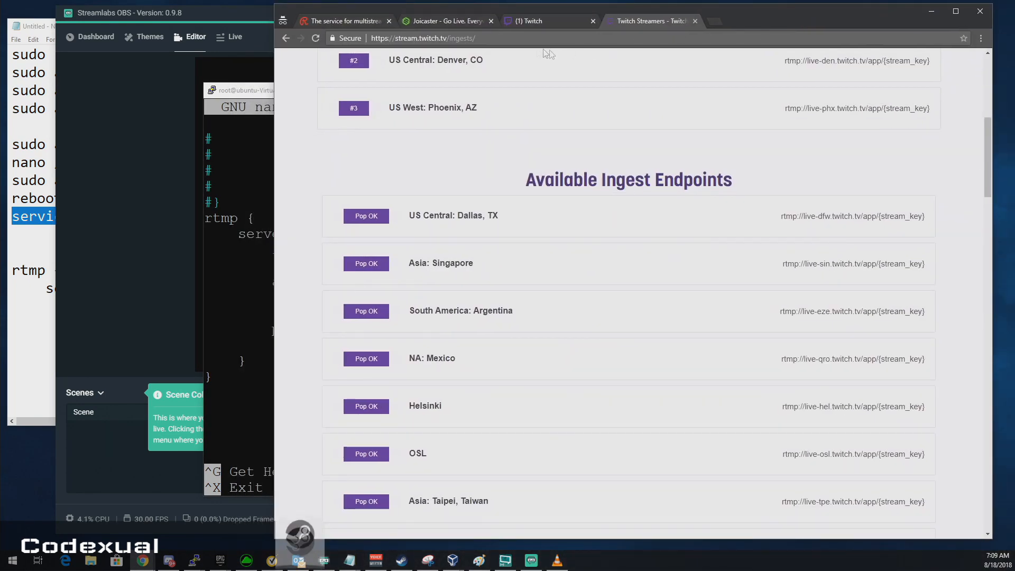
Compose a push line in Notepad with rtmp://live-den.twitch.tv/app/ plus a reset stream key.
{"action": "left_click", "coordinate": [423, 37]}
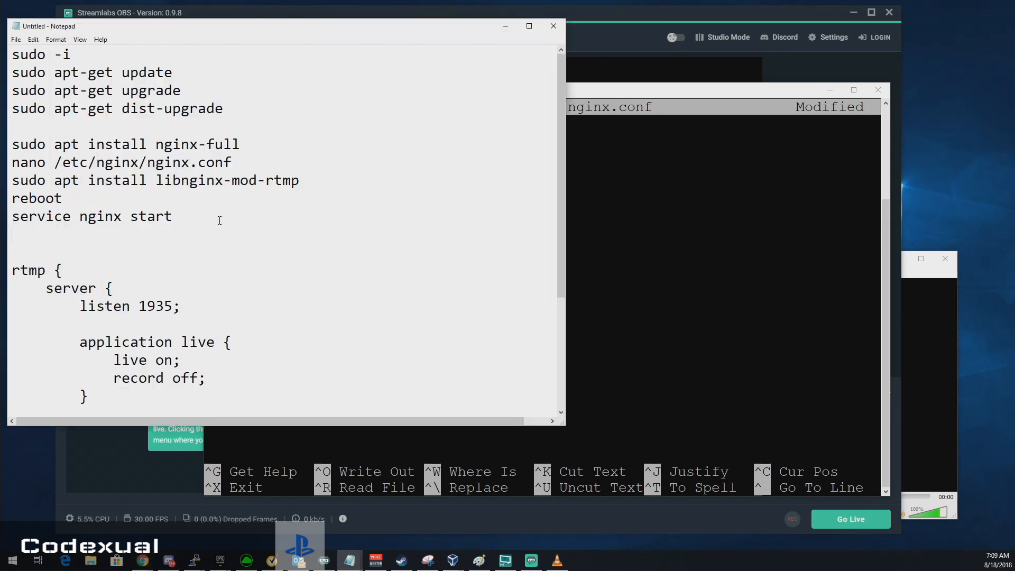
{"action": "type", "text": "rtmp://live-den.twitch.tv/app/"}
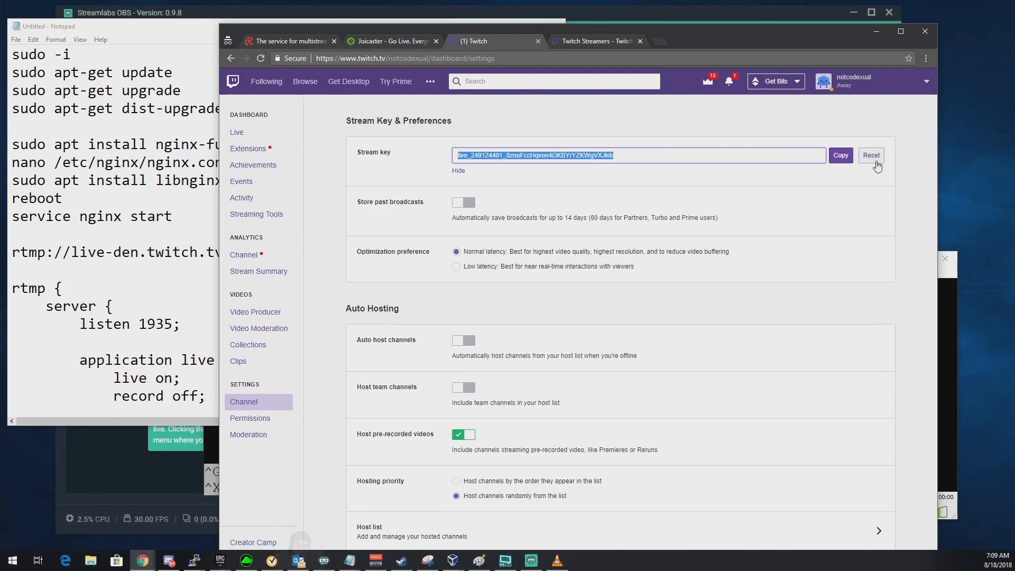
{"action": "left_click", "coordinate": [871, 155]}
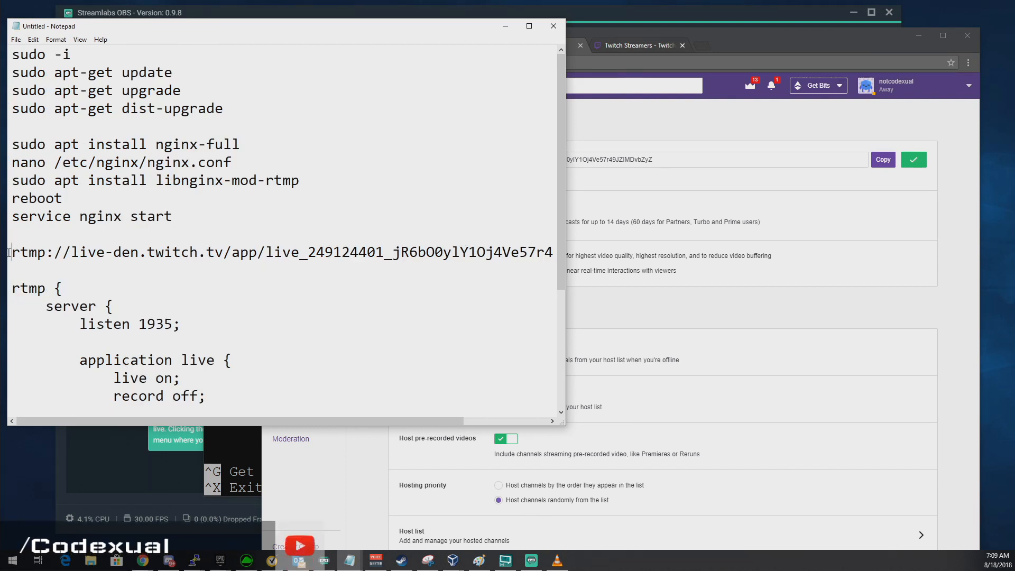
{"action": "type", "text": "push"}
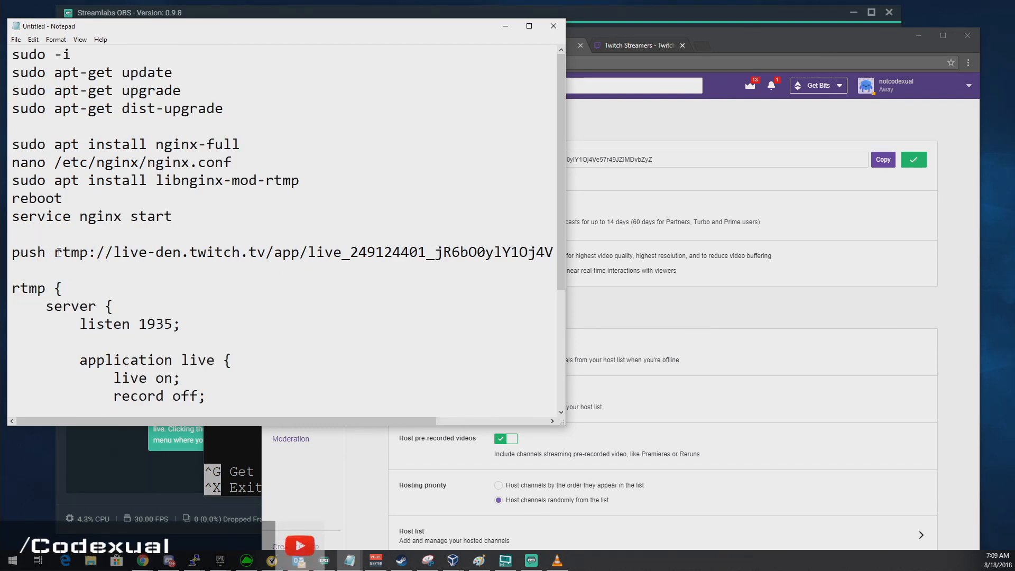
{"action": "left_click_drag", "start_coordinate": [55, 252], "coordinate": [283, 251]}
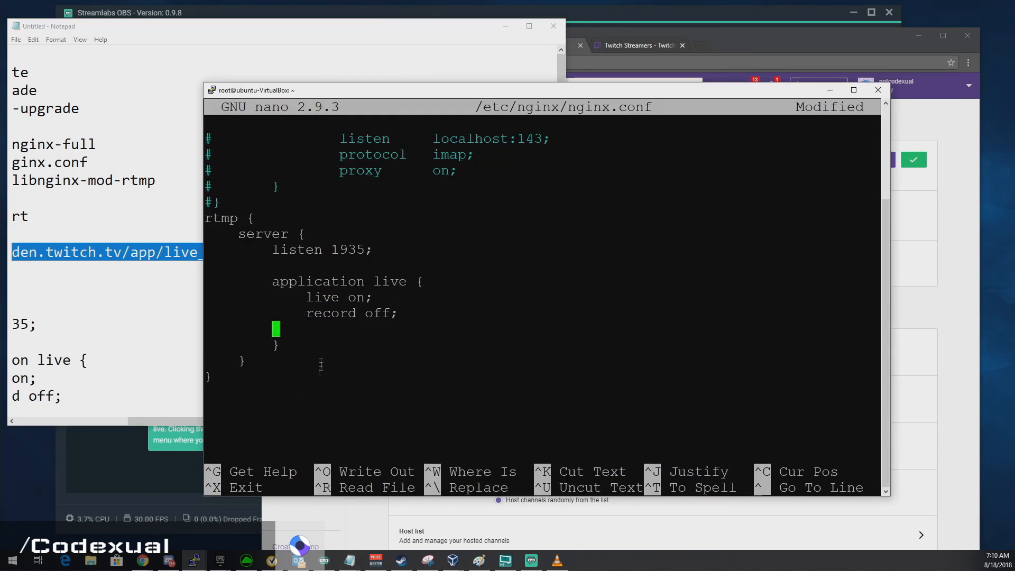
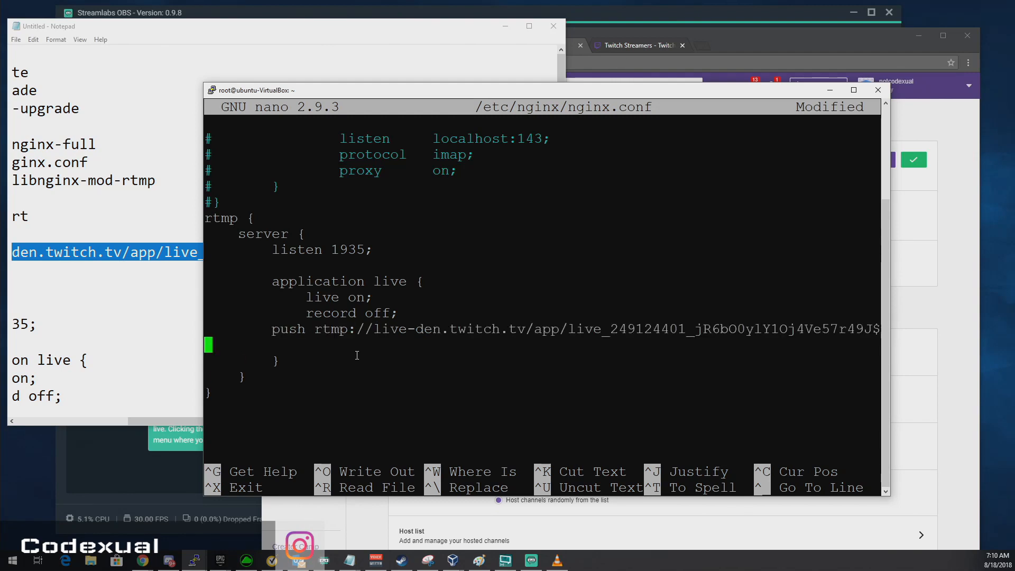
Paste the Twitch Denver push line into nginx.conf, save it, and restart nginx.
{"action": "key", "text": "ctrl+o"}
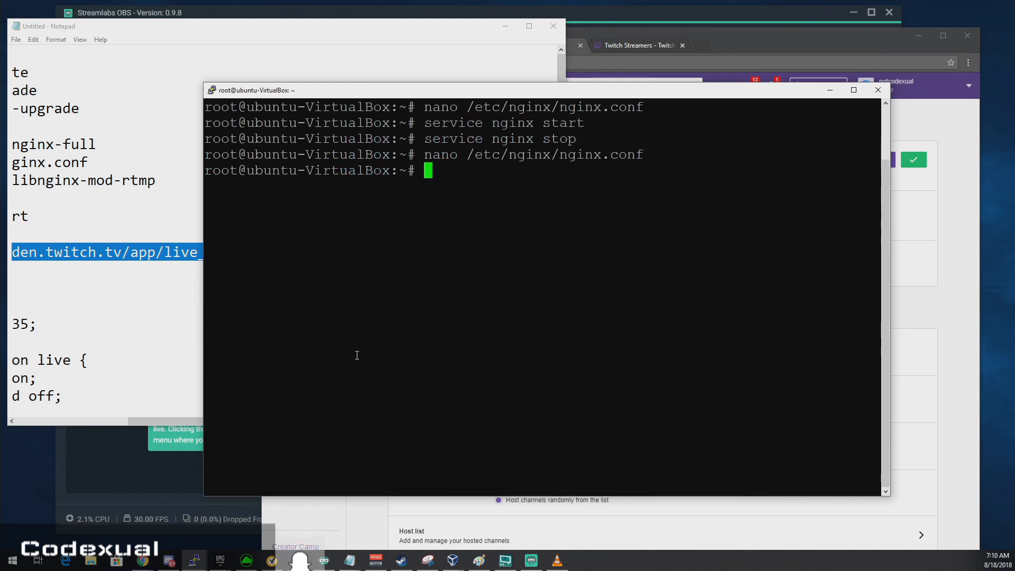
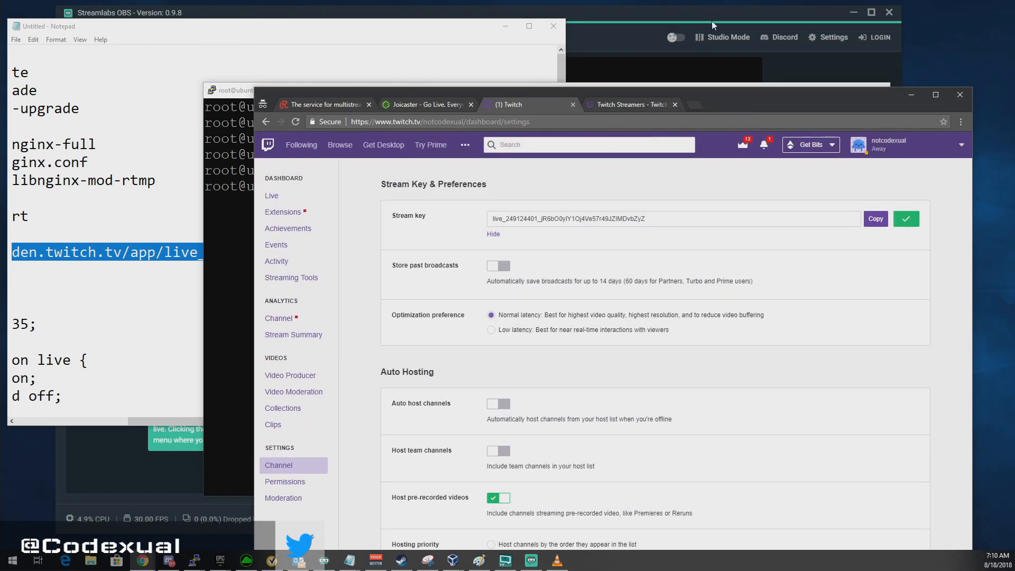
Go live in Streamlabs OBS and load the Twitch channel page to confirm the broadcast.
{"action": "left_click", "coordinate": [889, 144]}
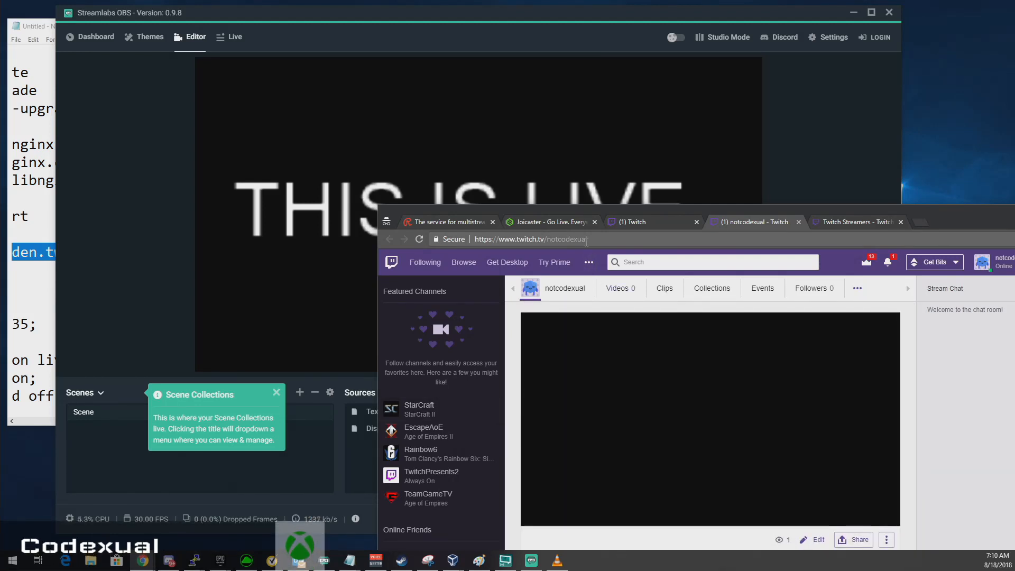
{"action": "left_click", "coordinate": [530, 239]}
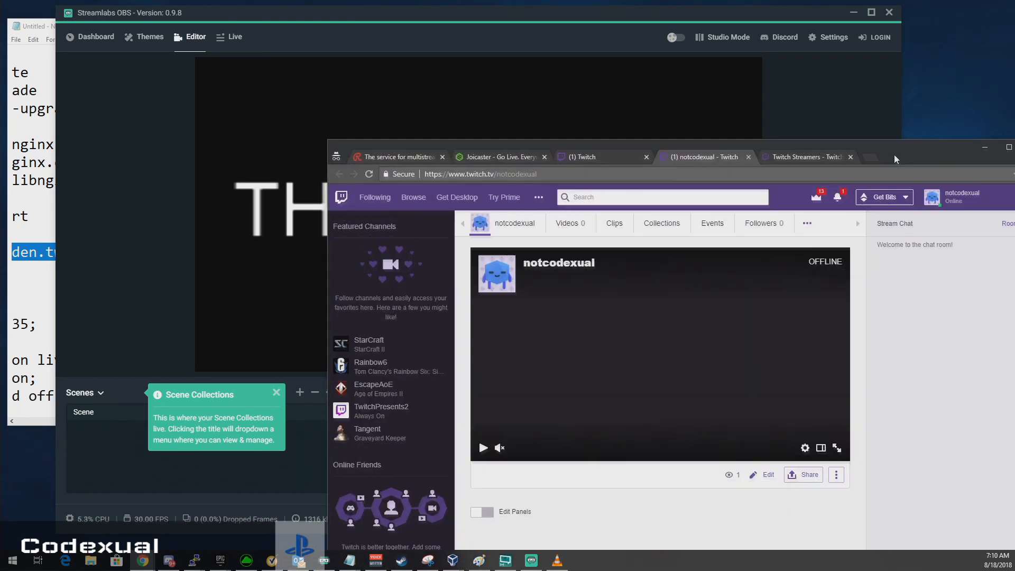
{"action": "left_click", "coordinate": [482, 447]}
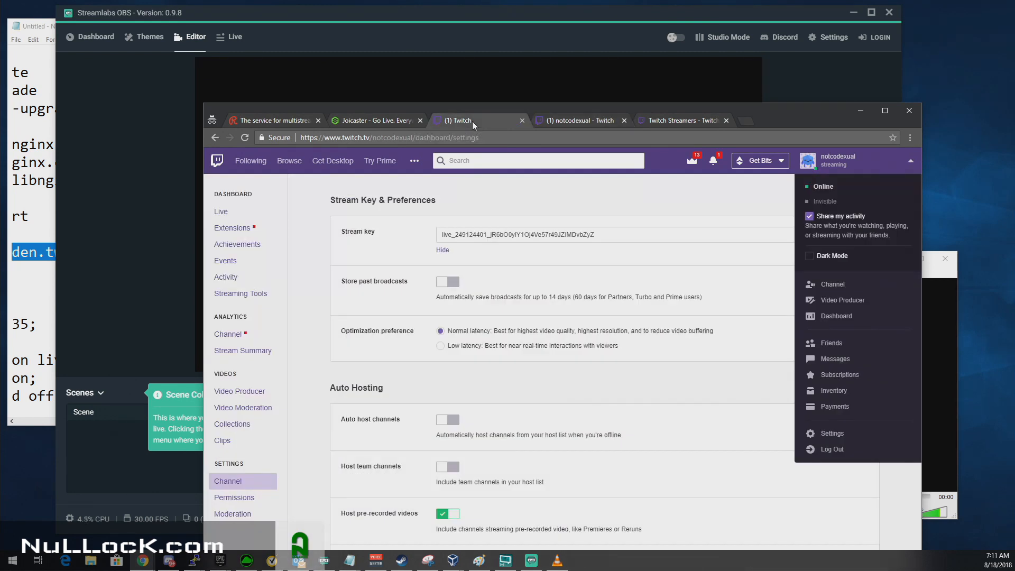
{"action": "mouse_move", "coordinate": [450, 326]}
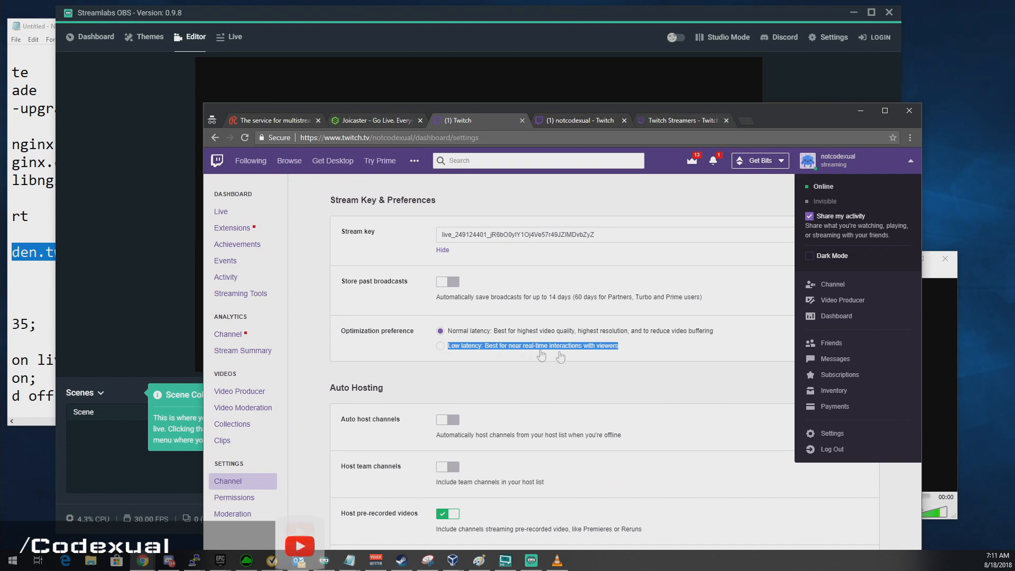
{"action": "left_click", "coordinate": [576, 120]}
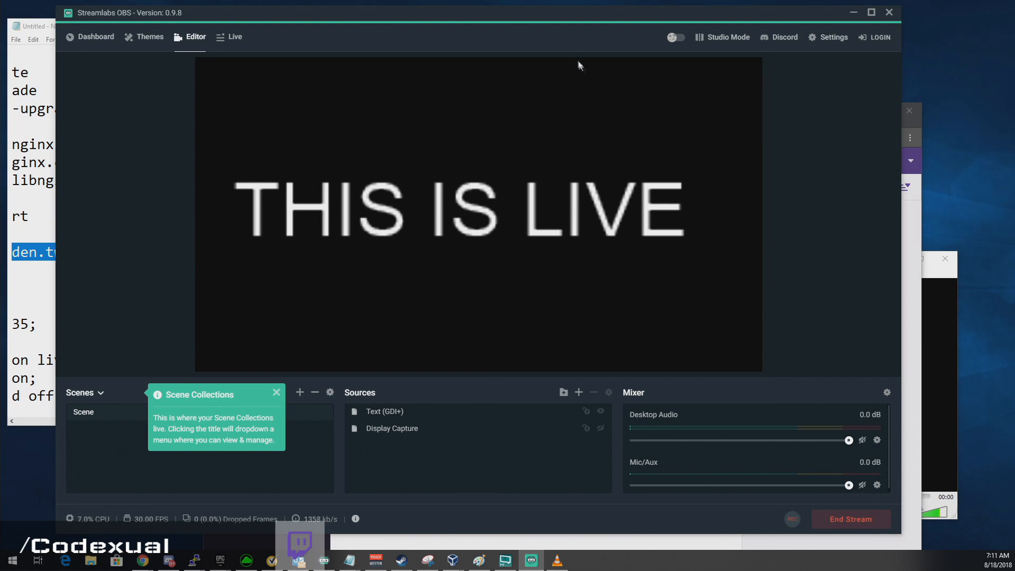
Type 'push rtmp' on a new Notepad line below the Twitch push line.
{"action": "left_click", "coordinate": [851, 519]}
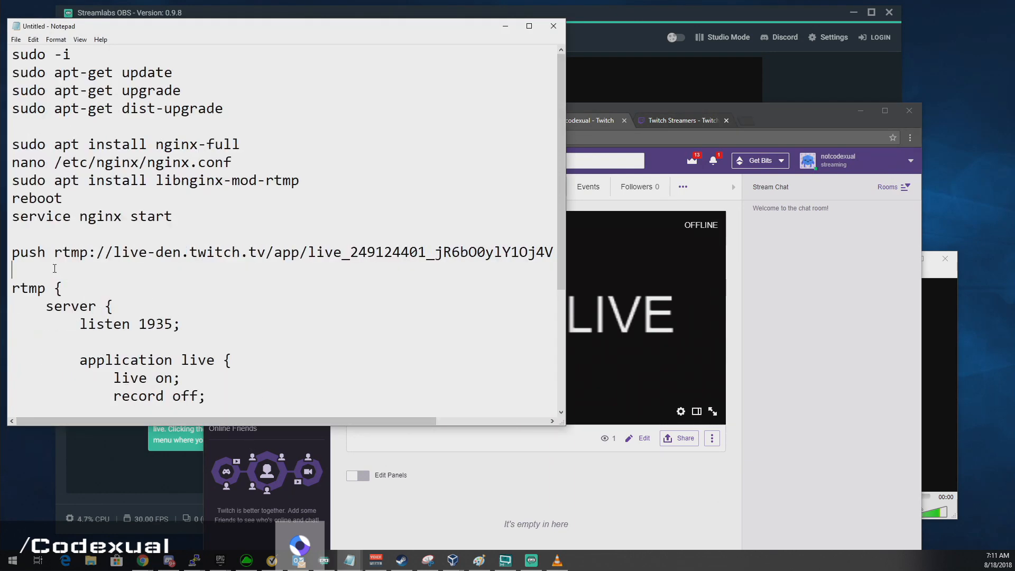
{"action": "type", "text": "push"}
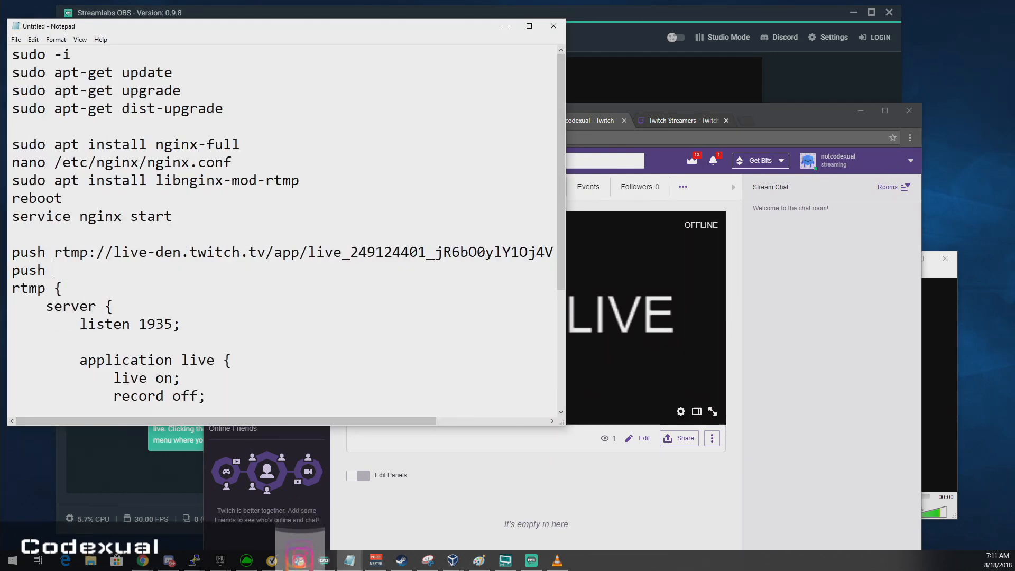
{"action": "type", "text": "rtmp"}
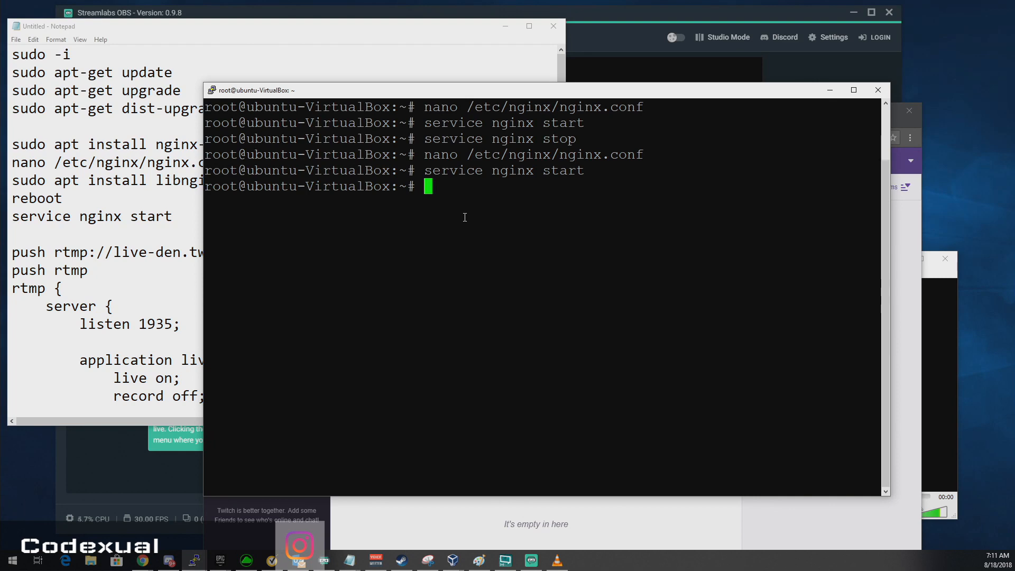
Reopen nginx.conf in nano and type extra 'push' lines below the Twitch push entry.
{"action": "key", "text": "enter"}
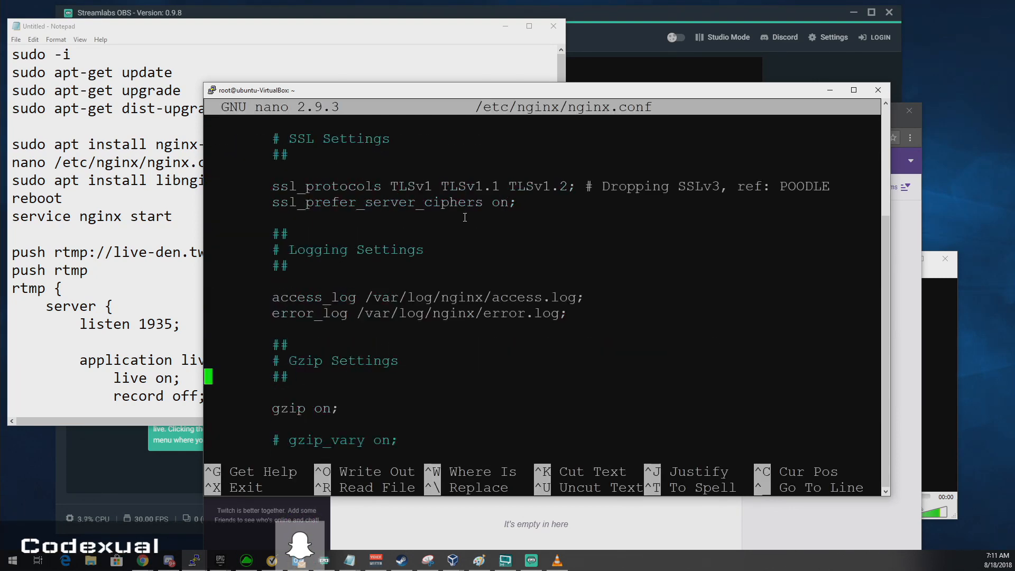
{"action": "scroll", "scroll_direction": "down", "scroll_amount": 3}
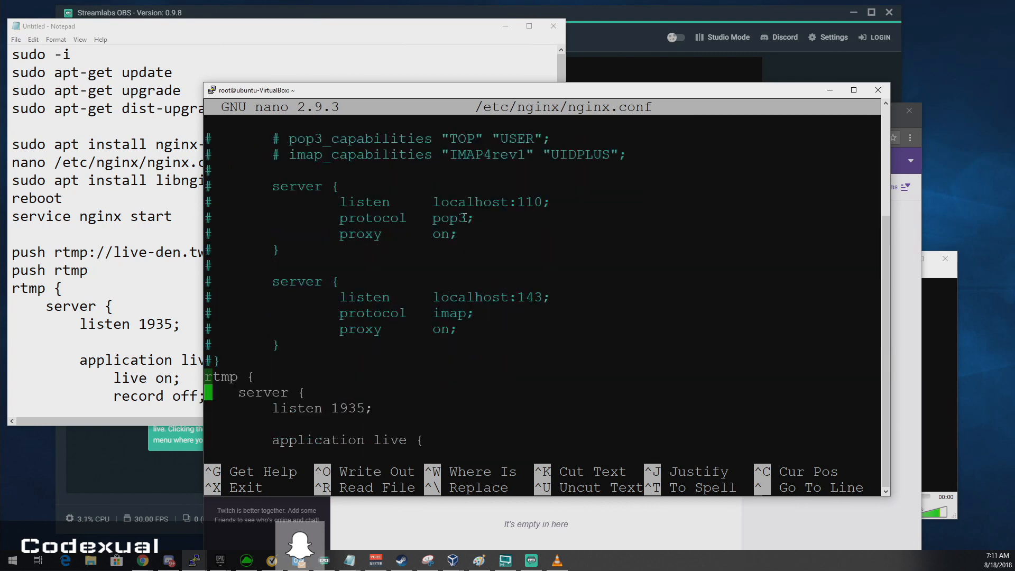
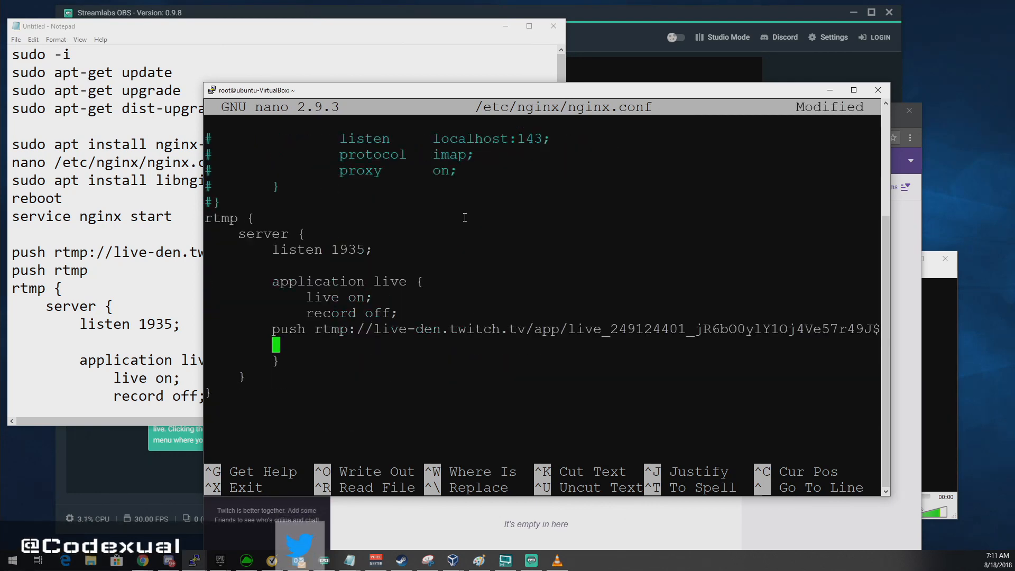
{"action": "type", "text": "push rtm"}
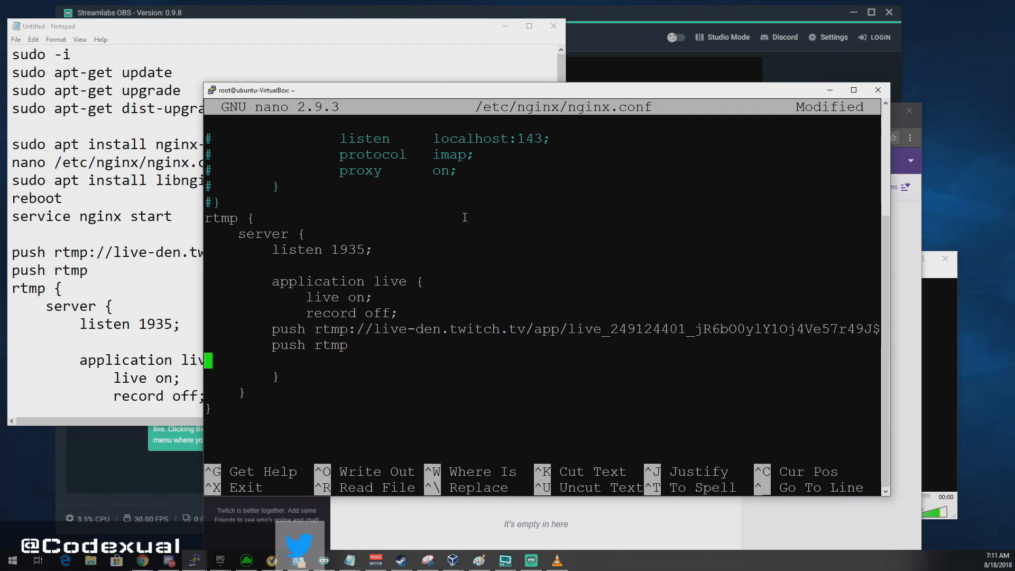
{"action": "type", "text": "push"}
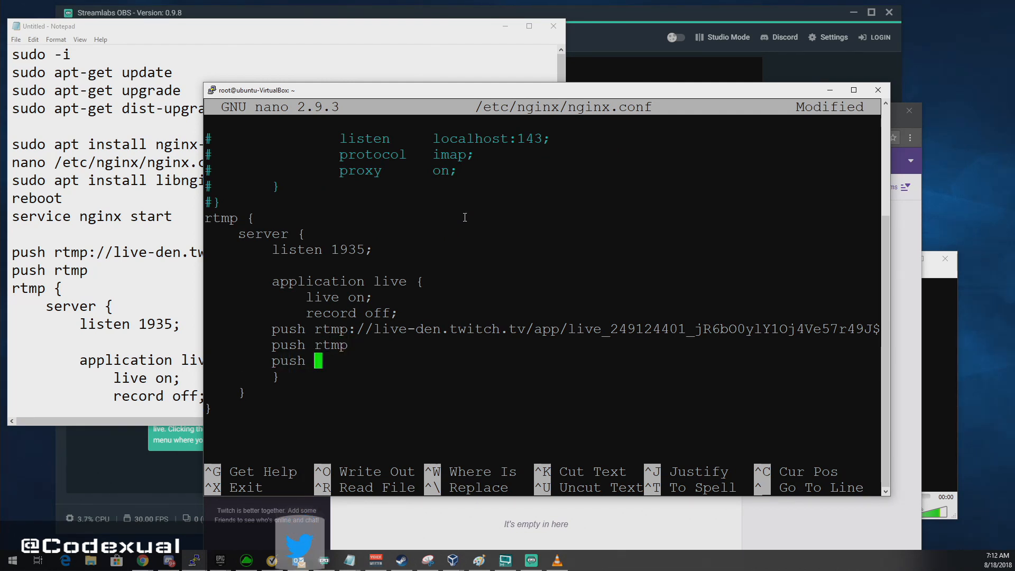